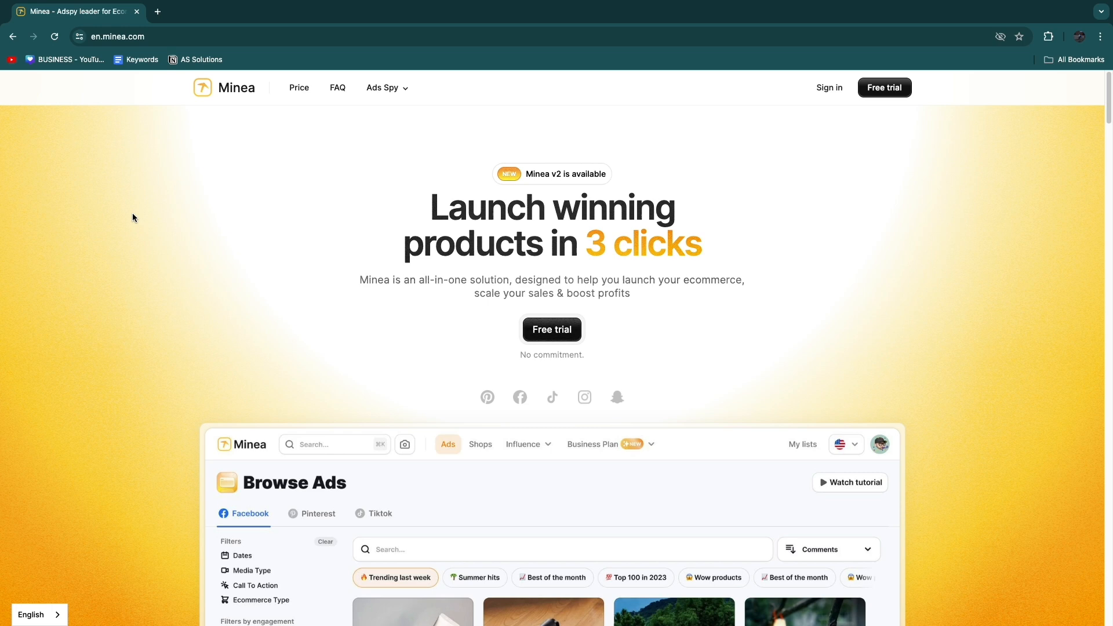
mouse_move(259, 186)
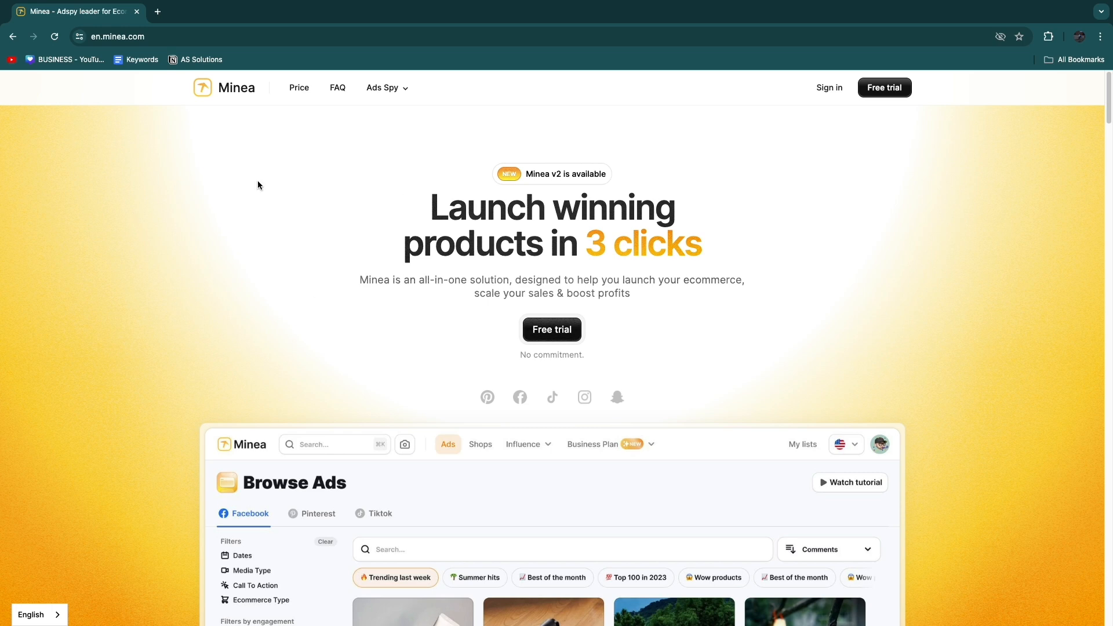
mouse_move(200, 259)
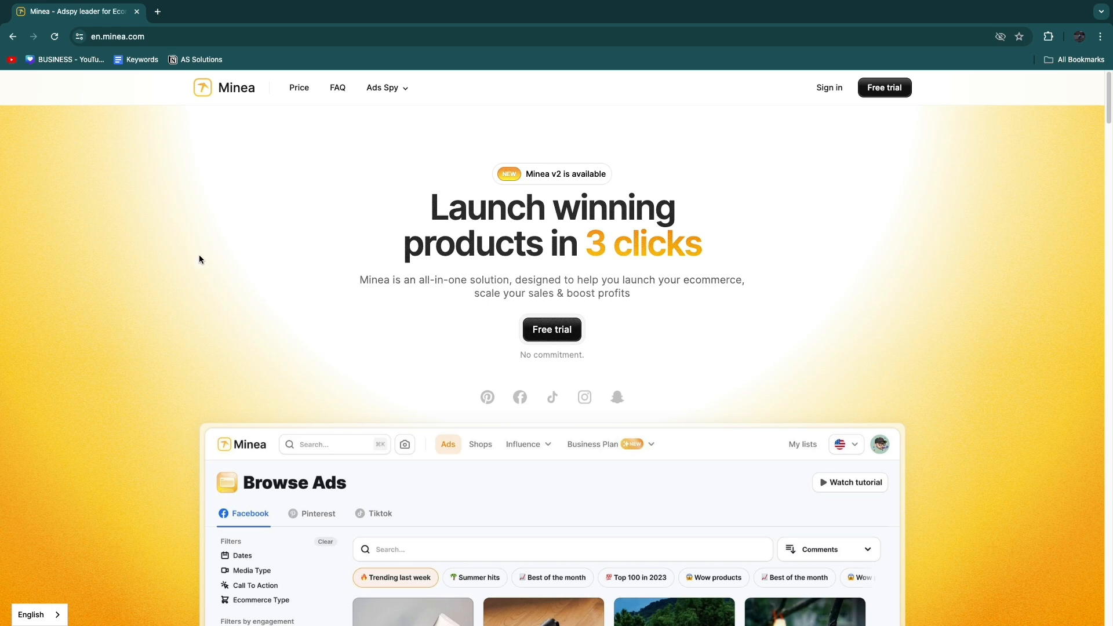
mouse_move(552, 330)
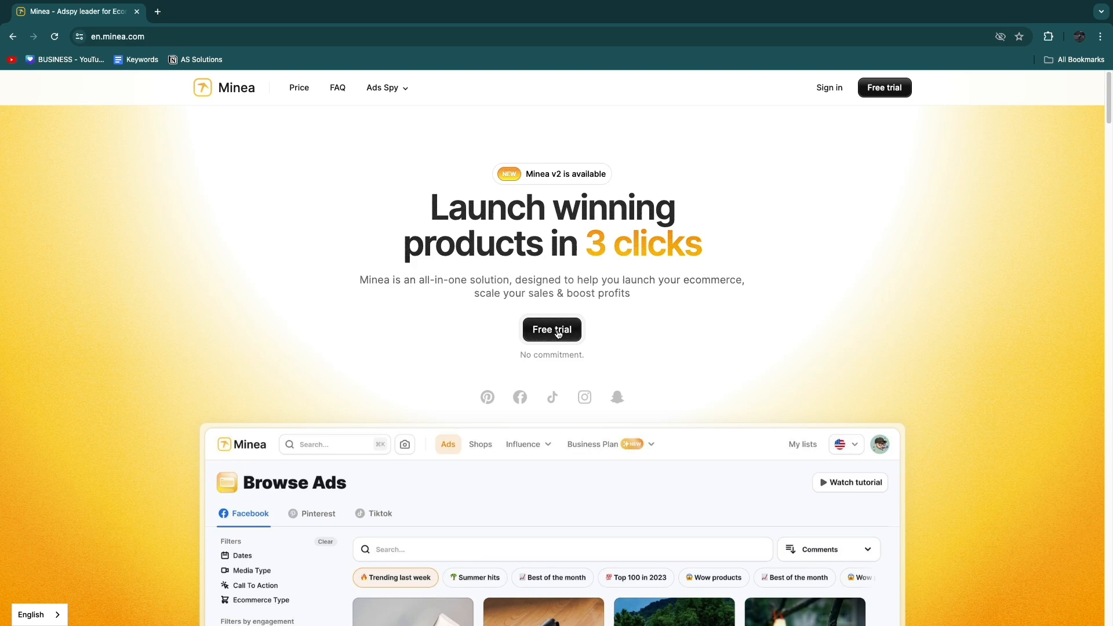
Start the free trial and unlock free access to bring up the registration form
left_click(552, 330)
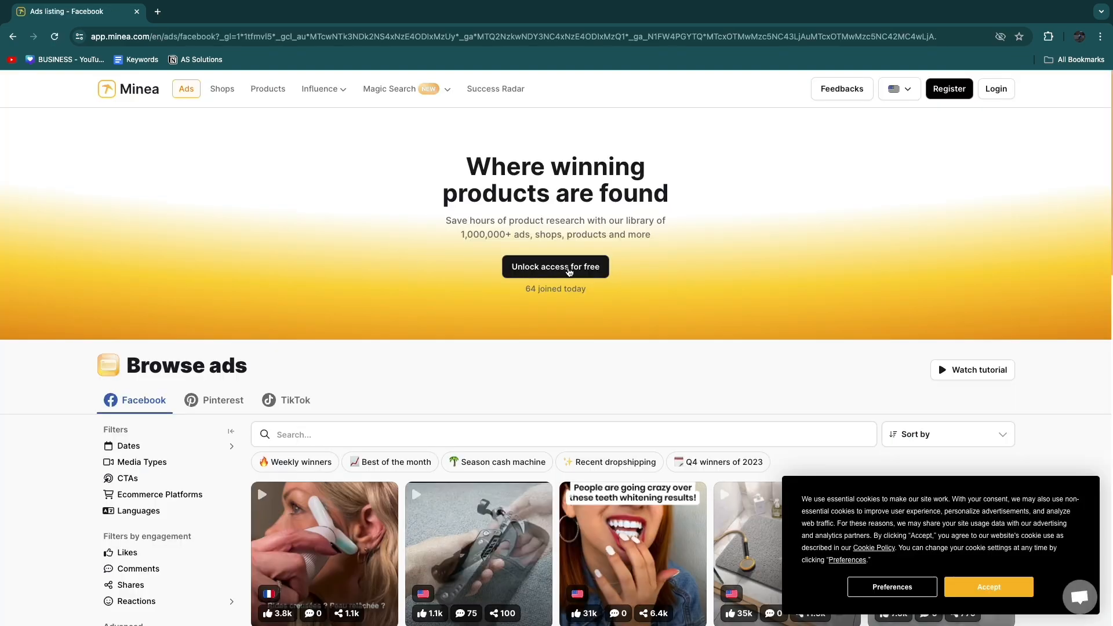
left_click(554, 266)
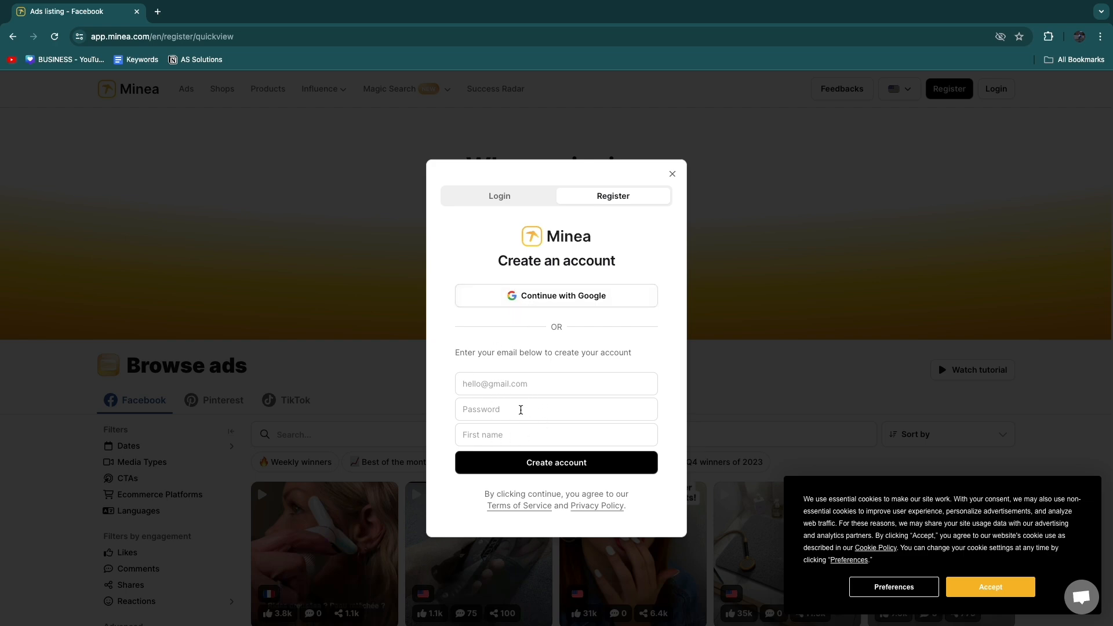
mouse_move(560, 295)
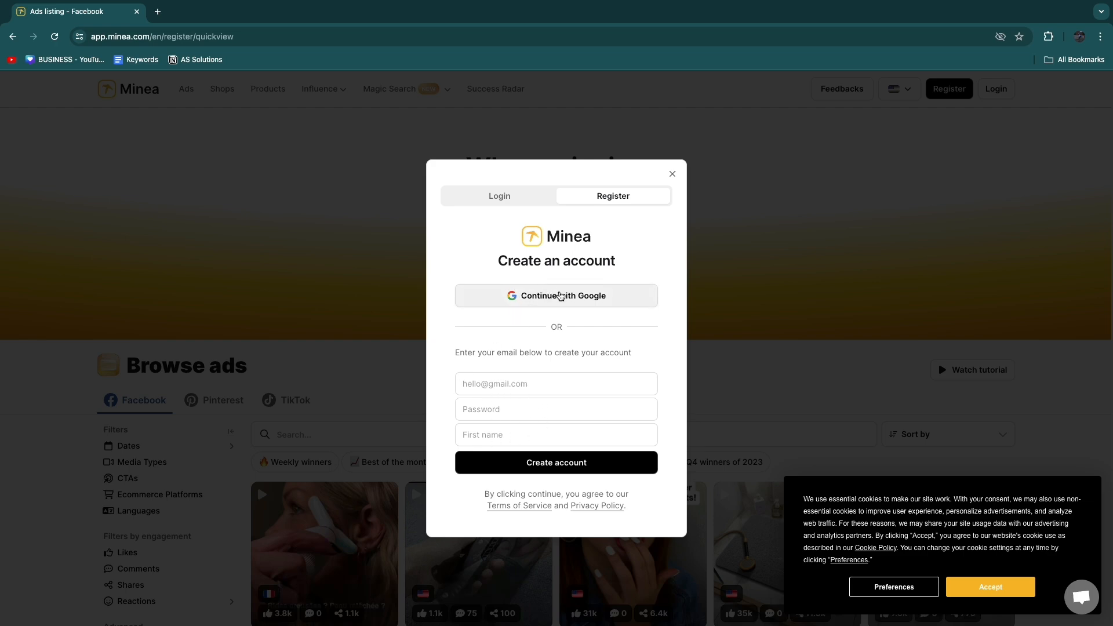
Close the sign-up form, view Pinterest and TikTok ads, then return to Facebook ads
left_click(671, 174)
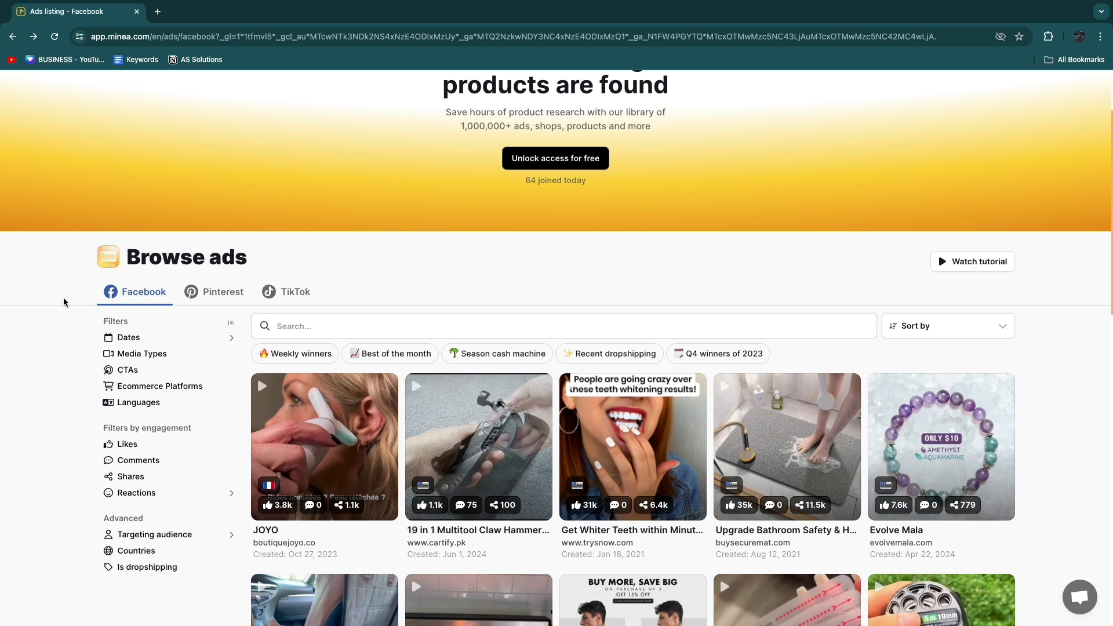
scroll("down", 3)
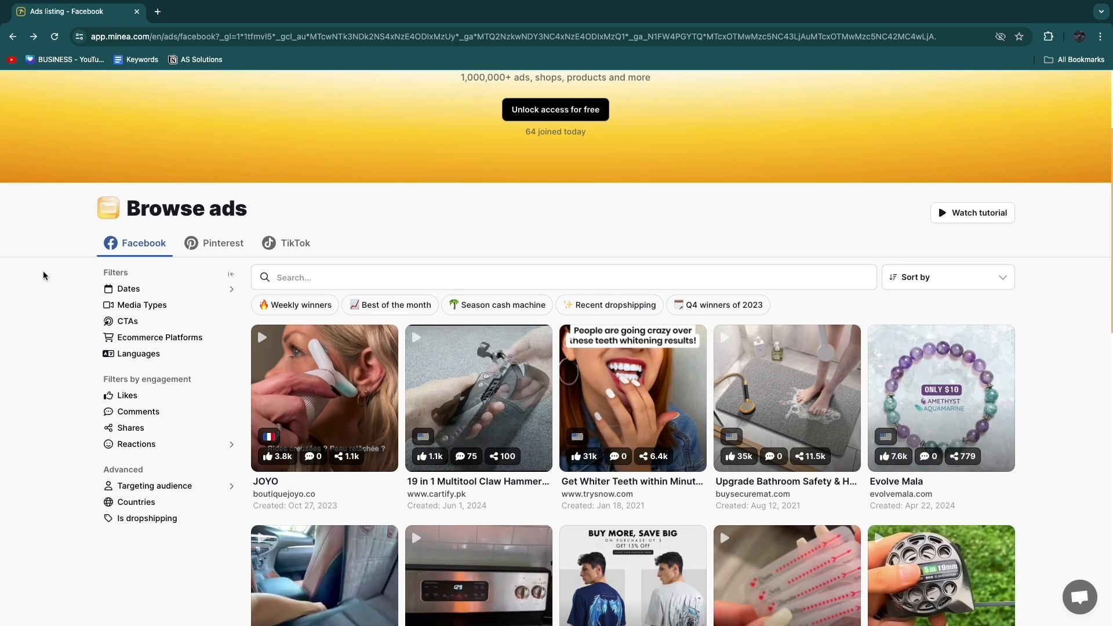
left_click(222, 242)
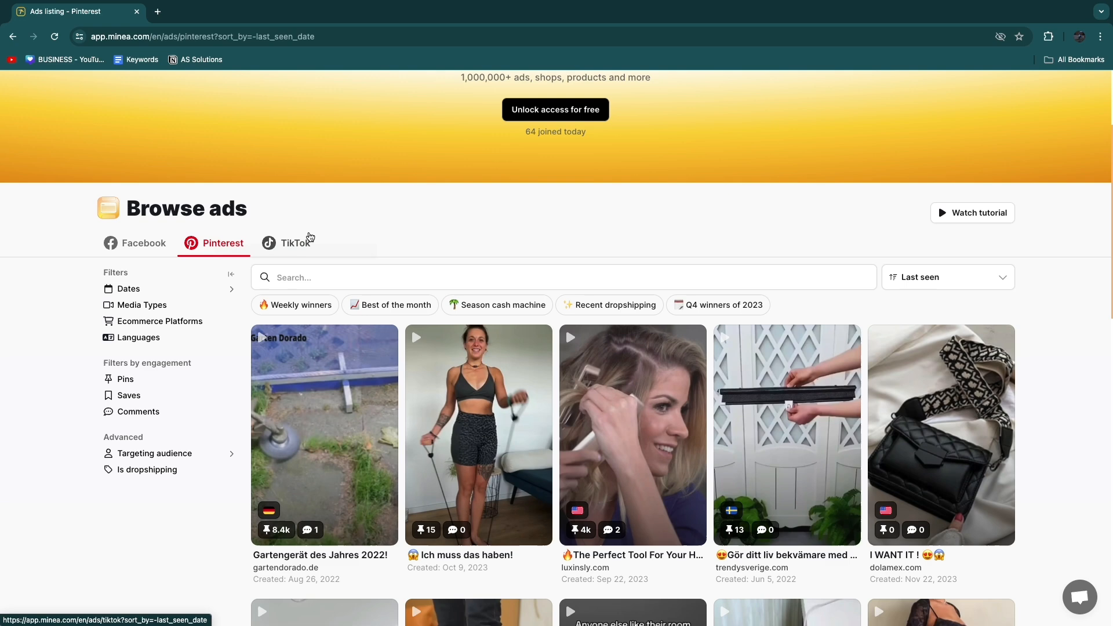
left_click(295, 243)
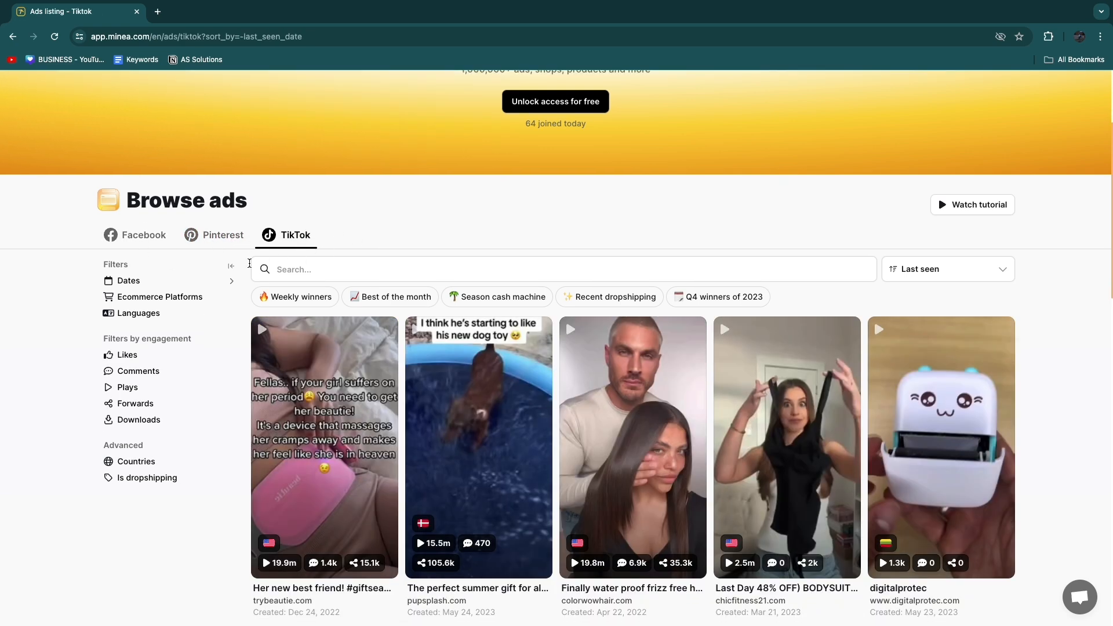
left_click(143, 235)
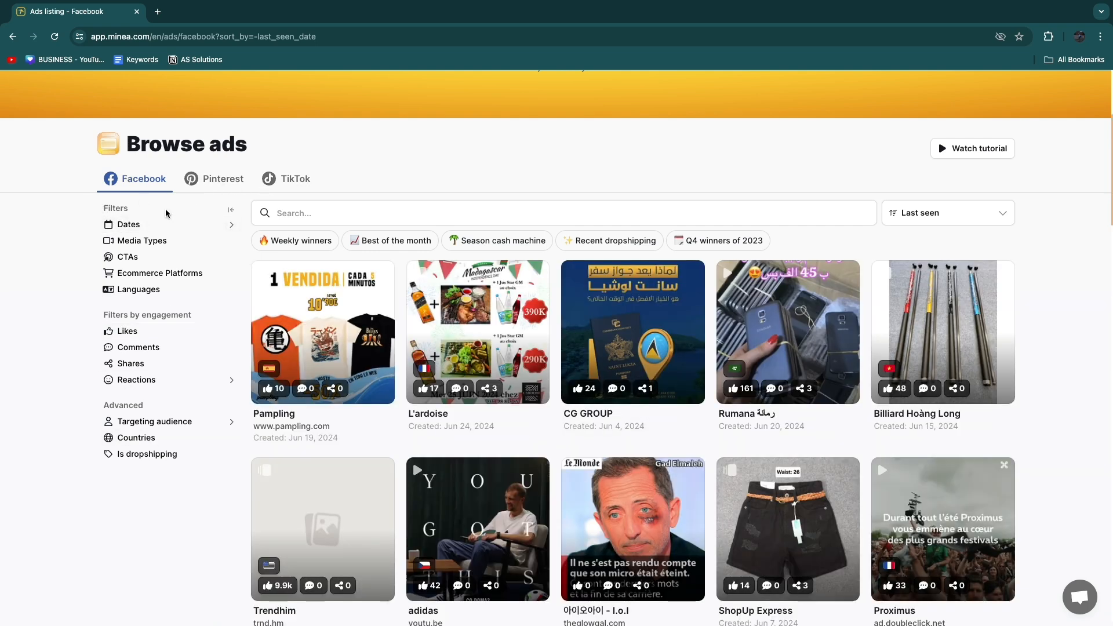
mouse_move(129, 257)
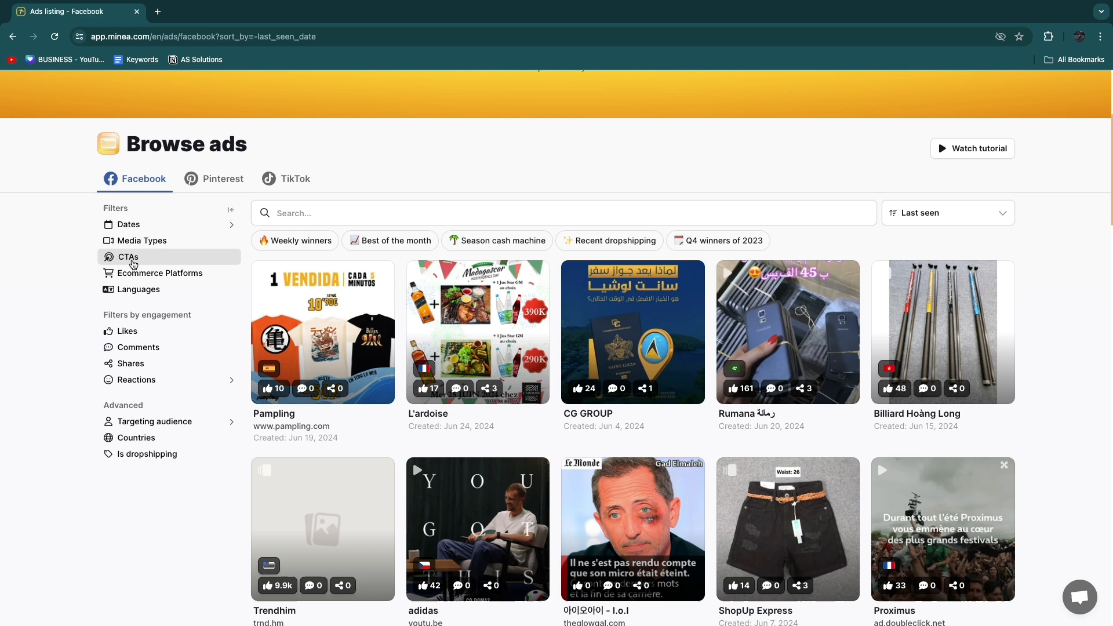
mouse_move(142, 290)
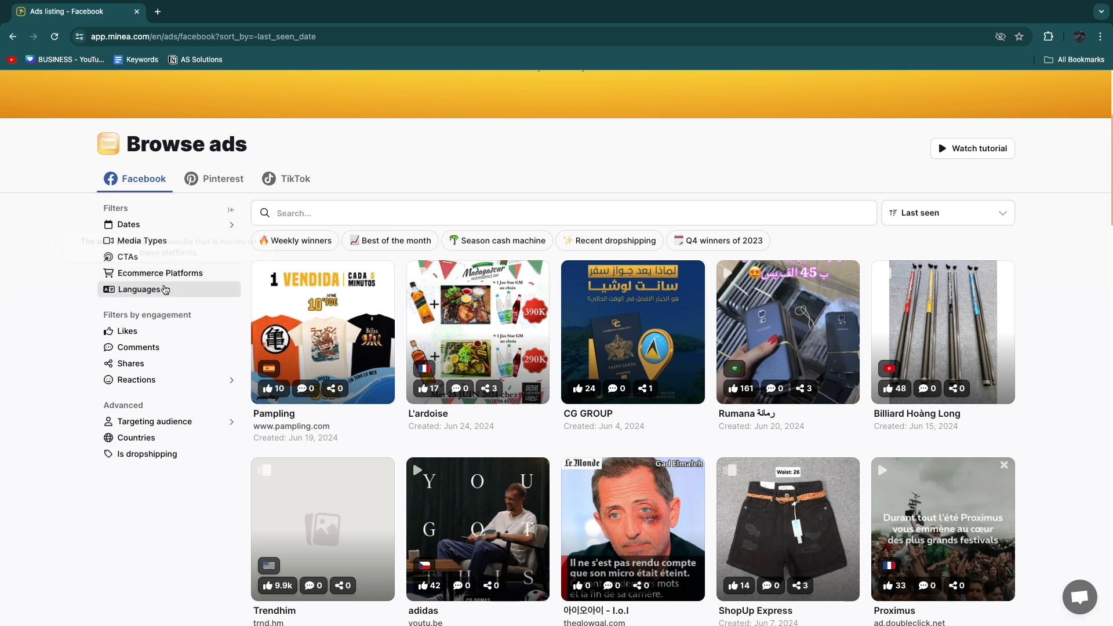
mouse_move(169, 380)
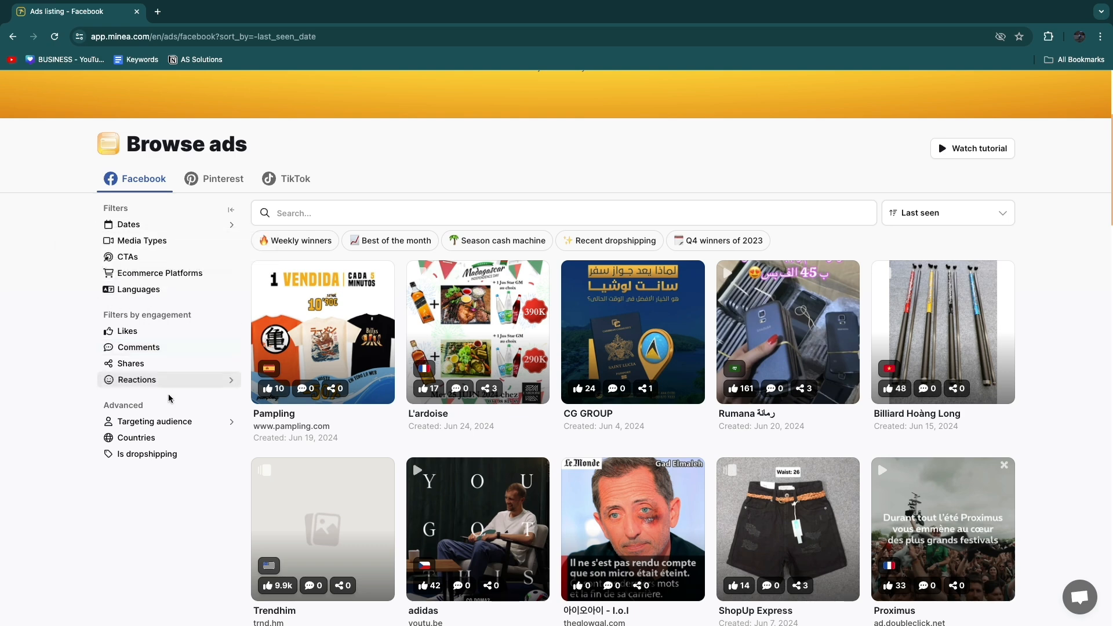
mouse_move(149, 421)
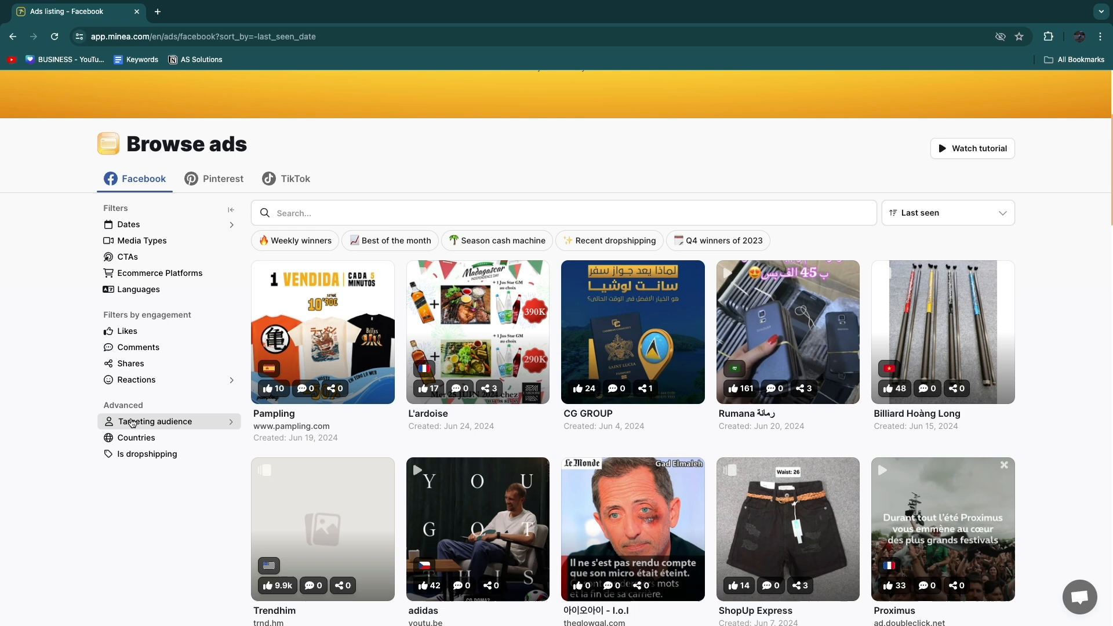
mouse_move(167, 429)
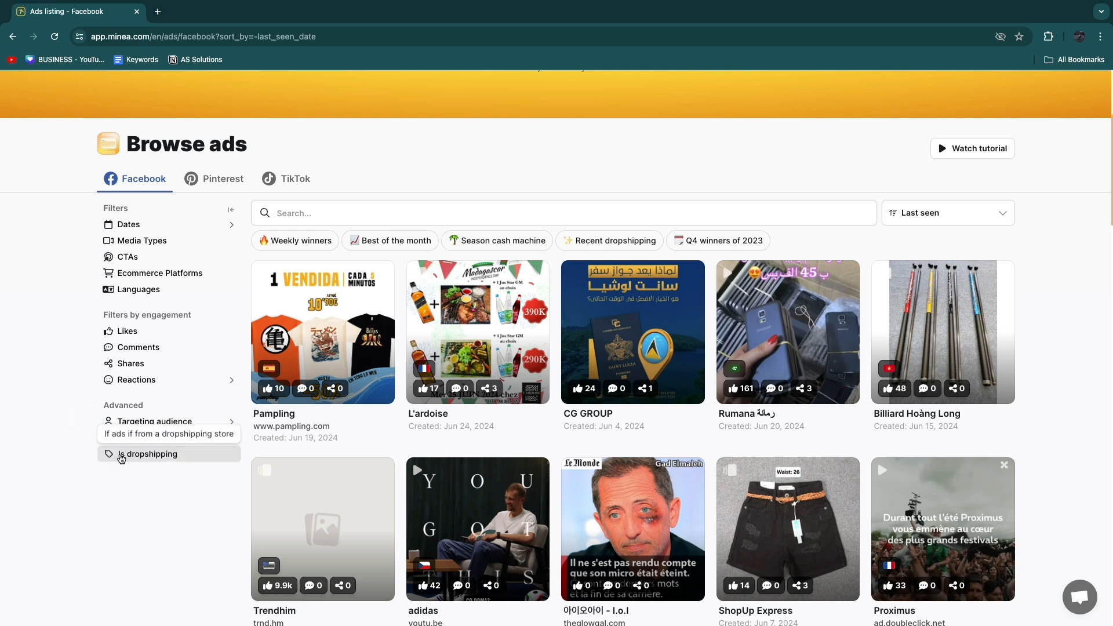
mouse_move(143, 459)
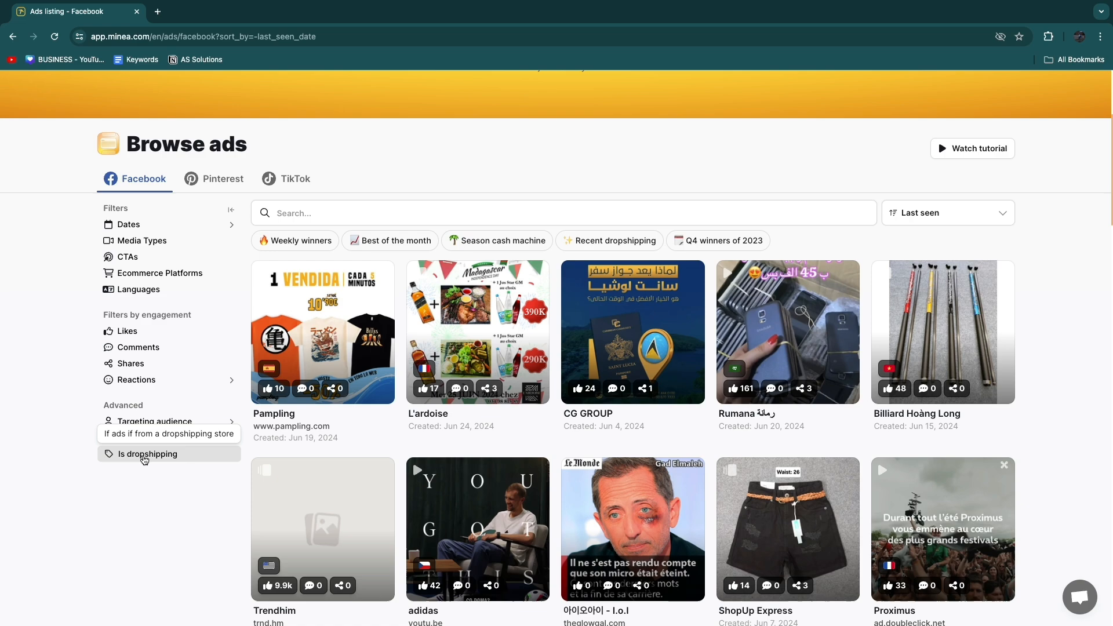
Filter the Facebook ads with 'Is dropshipping' ticked and applied
left_click(148, 454)
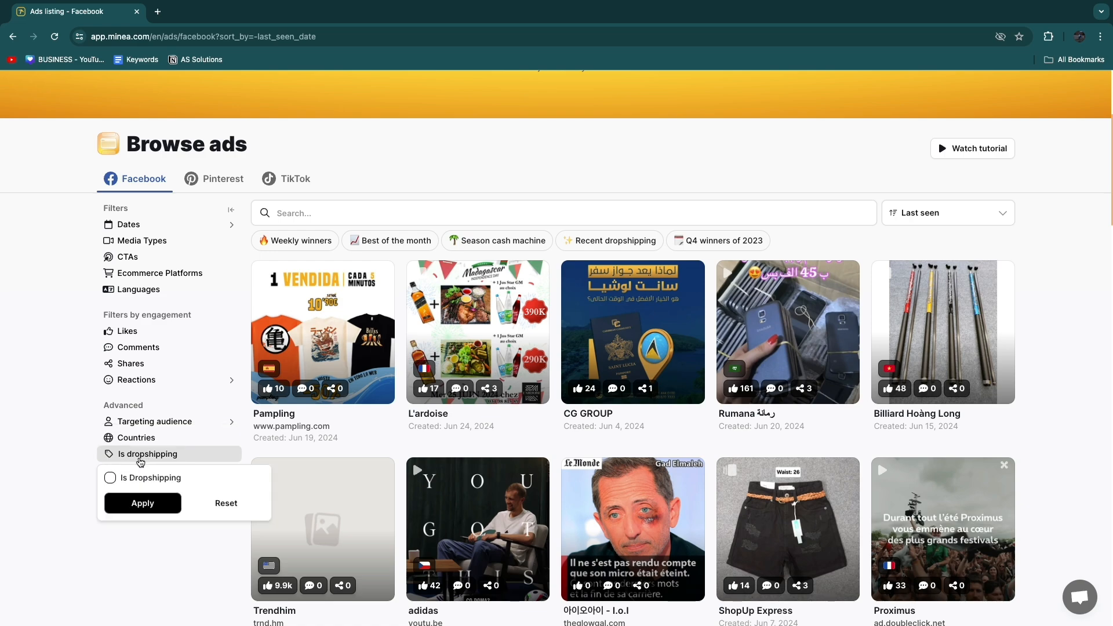
left_click(110, 478)
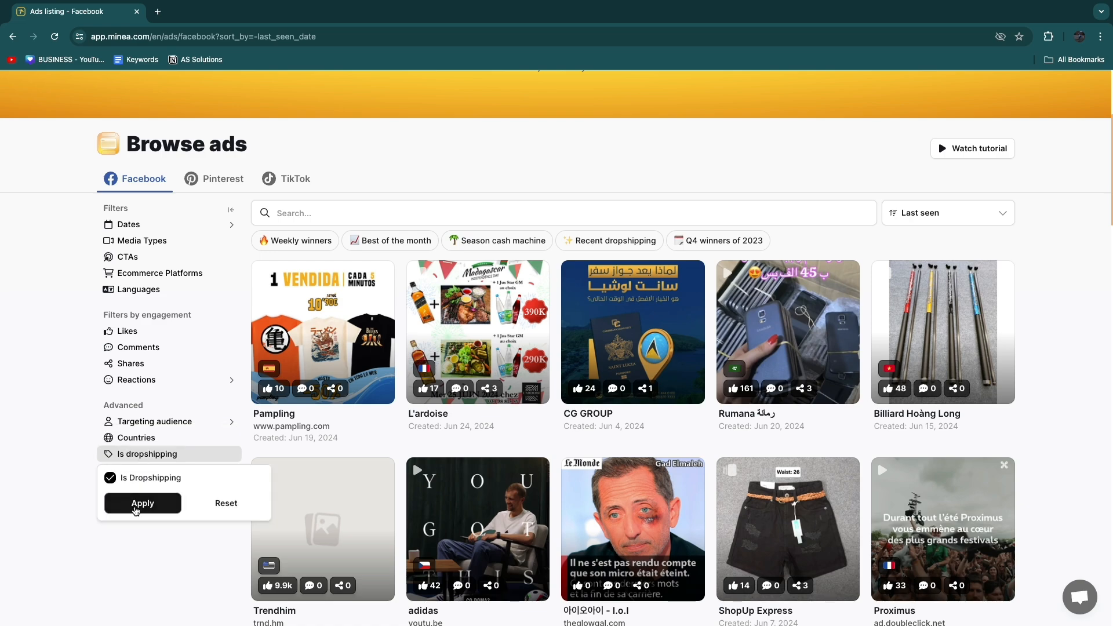
left_click(142, 503)
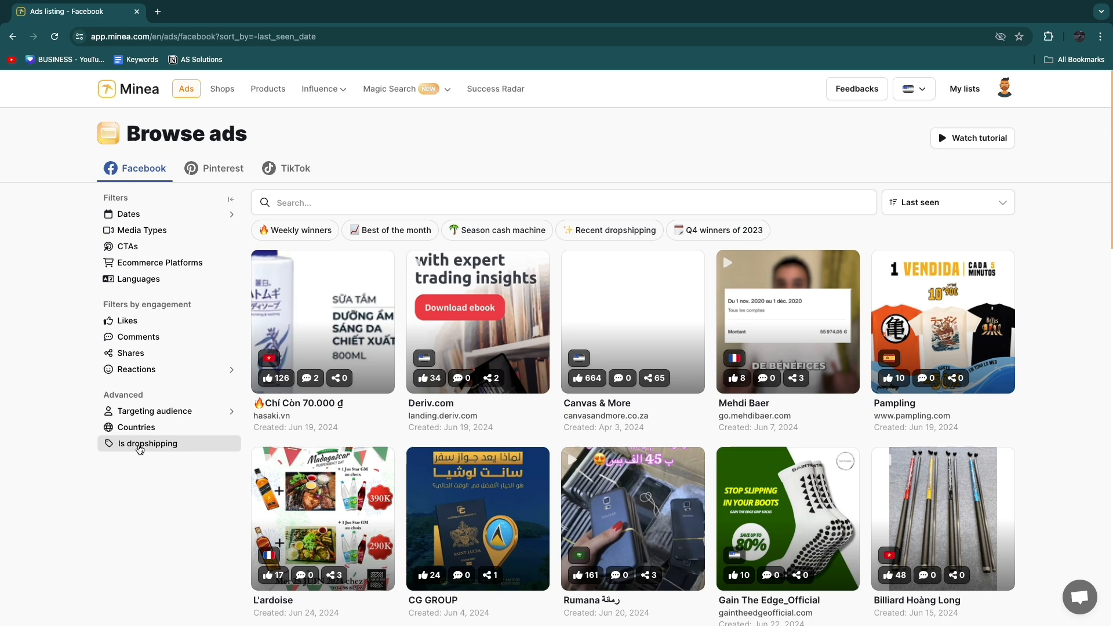
left_click(147, 443)
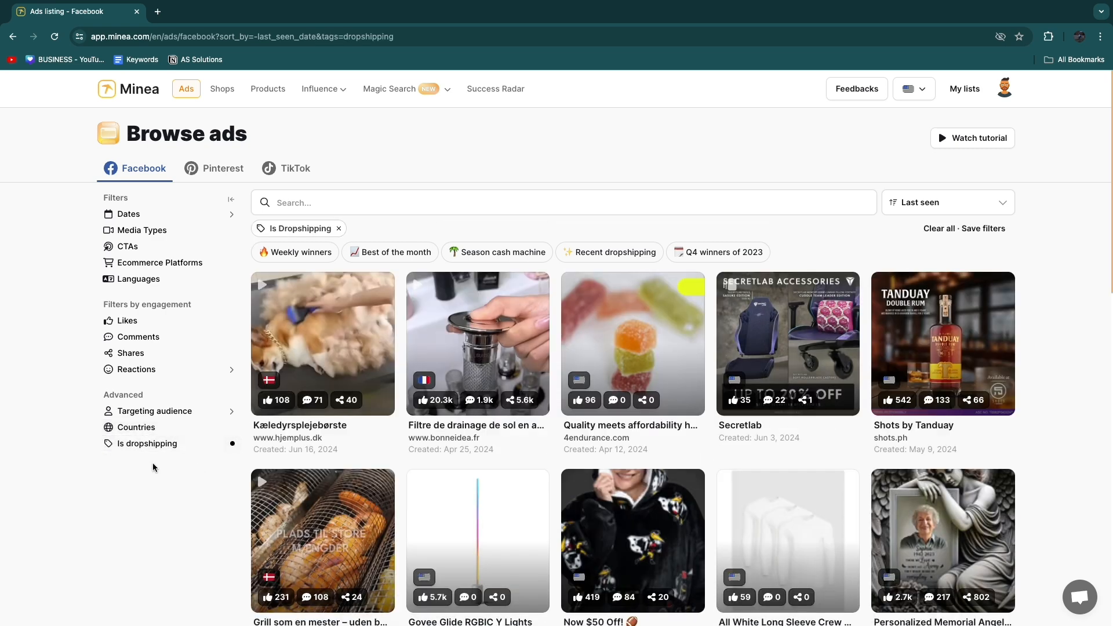
mouse_move(22, 477)
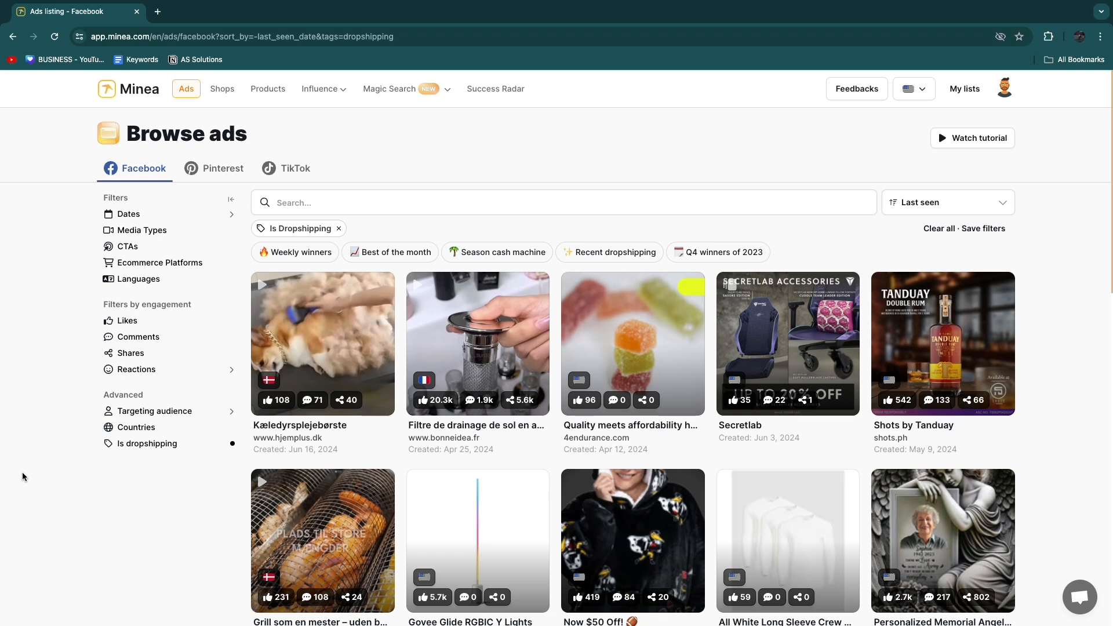
mouse_move(456, 356)
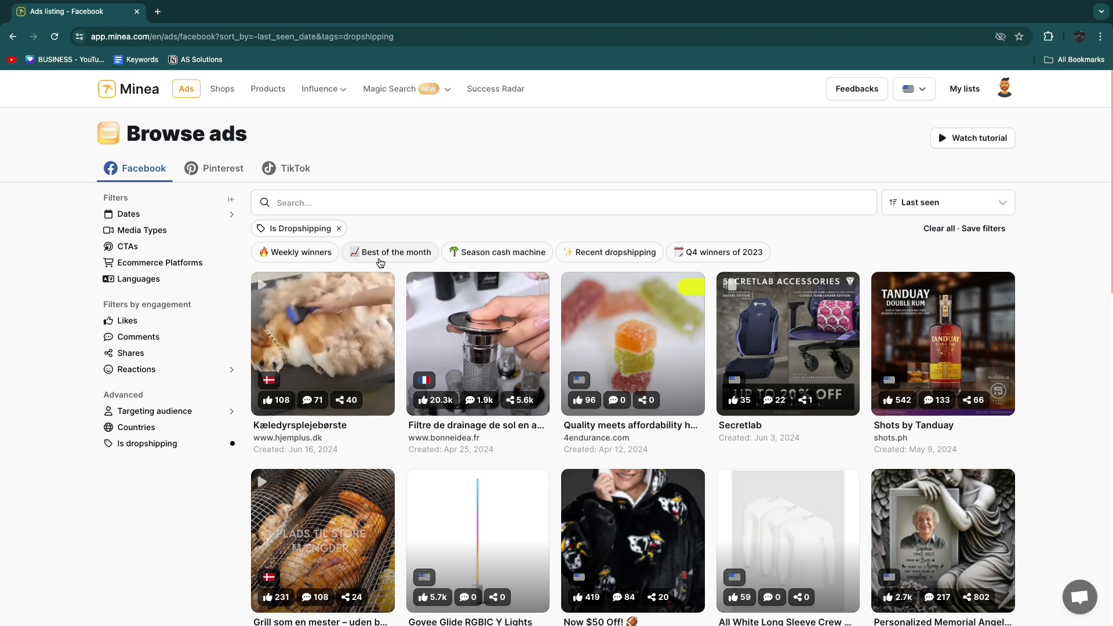
mouse_move(497, 253)
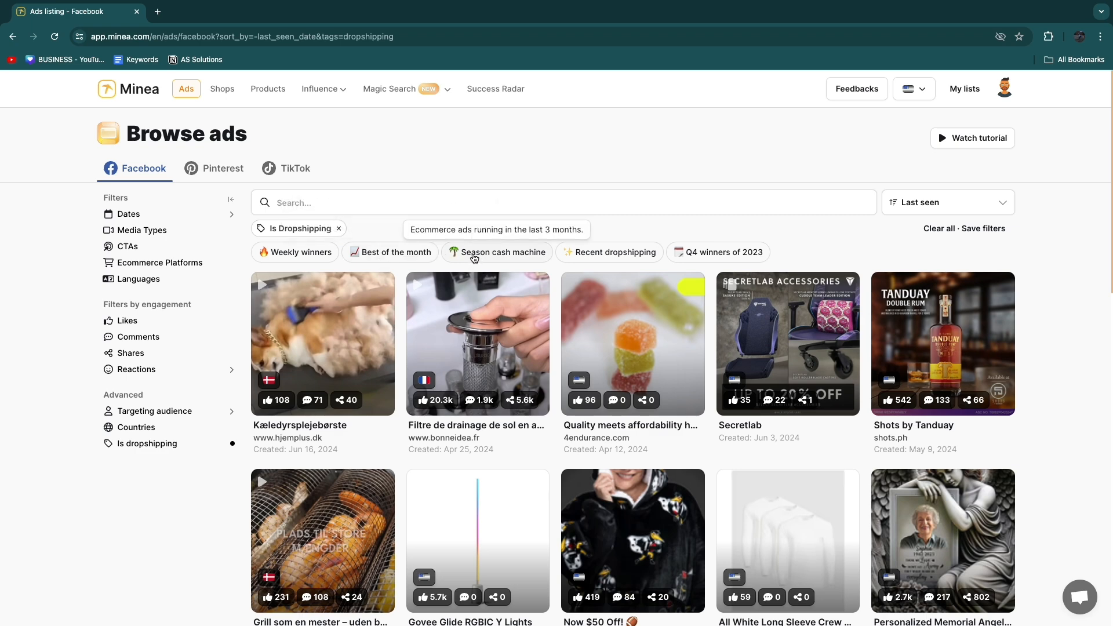
mouse_move(613, 256)
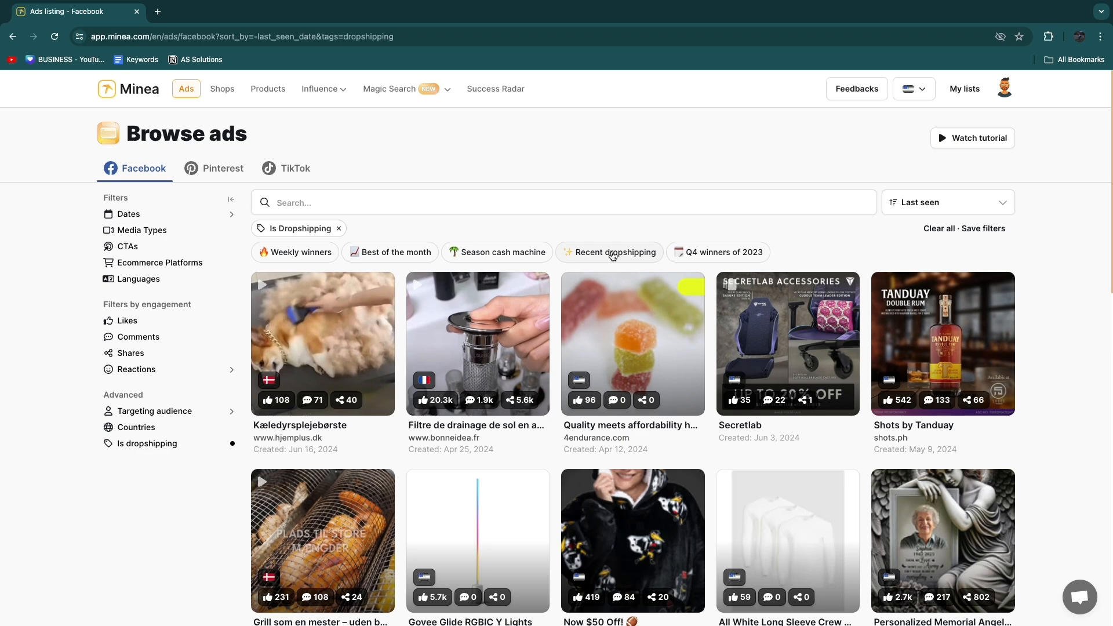
mouse_move(676, 256)
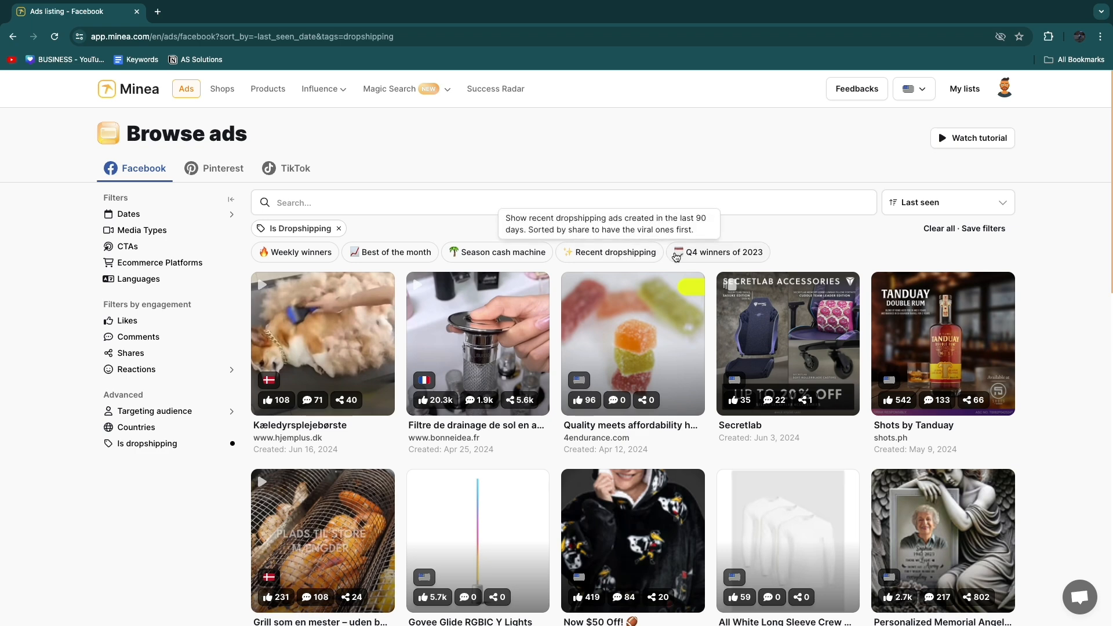
mouse_move(718, 252)
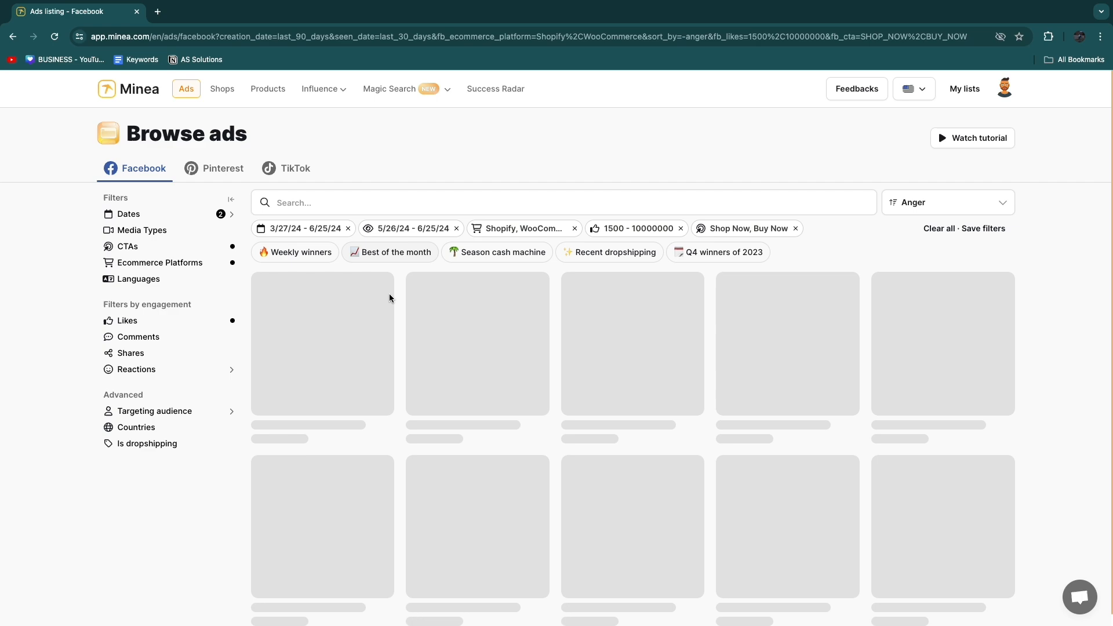
Apply the Season cash machine preset, then the Weekly winners preset, and show sort options
left_click(497, 252)
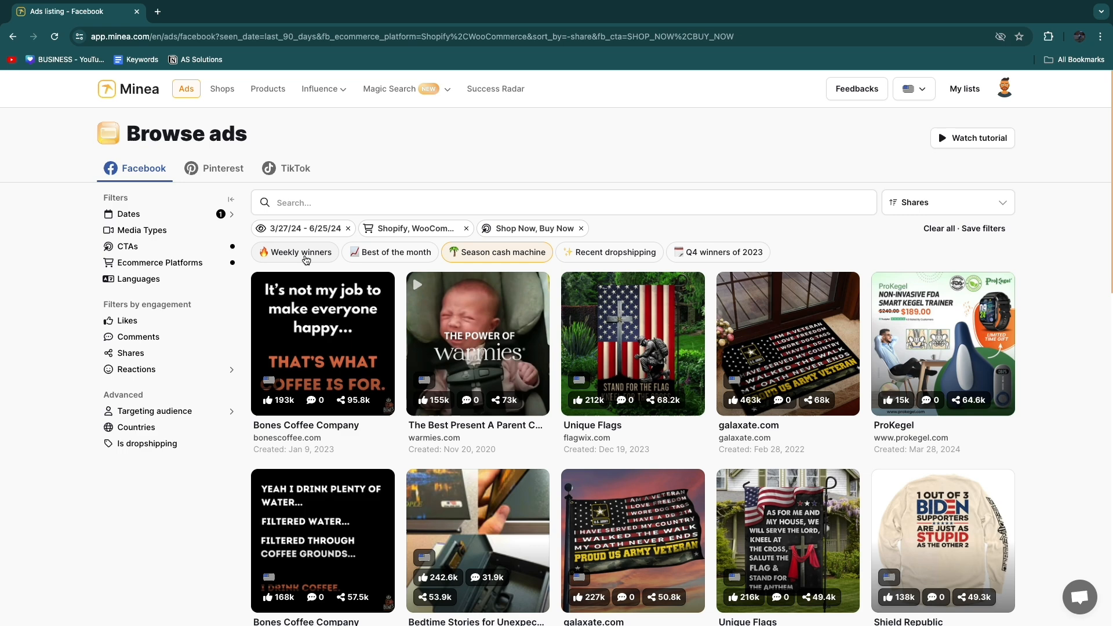
left_click(294, 252)
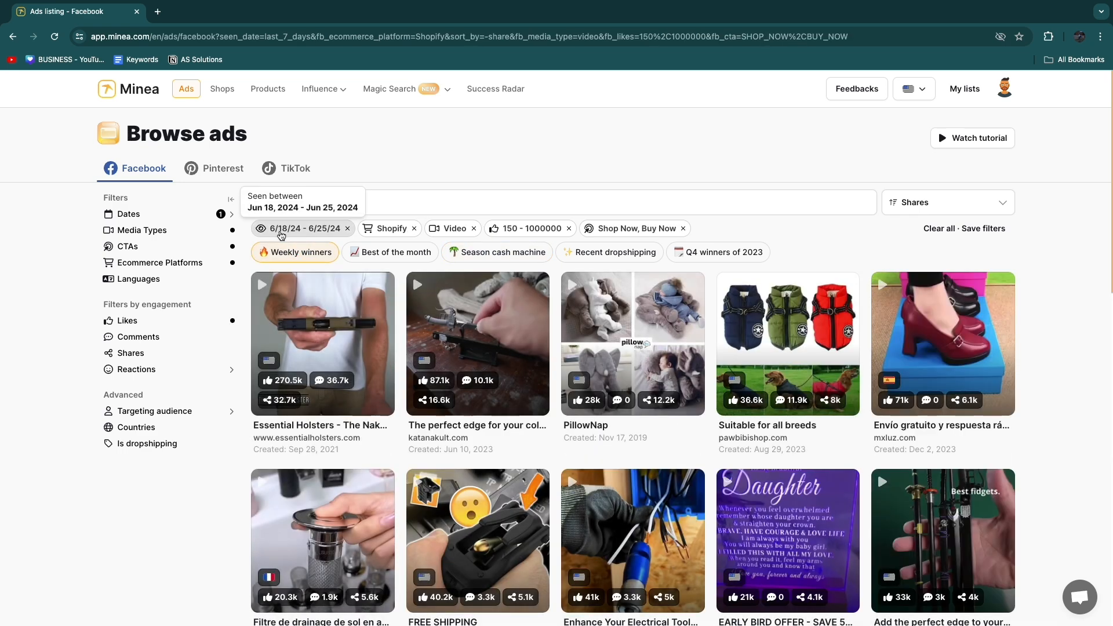
mouse_move(452, 228)
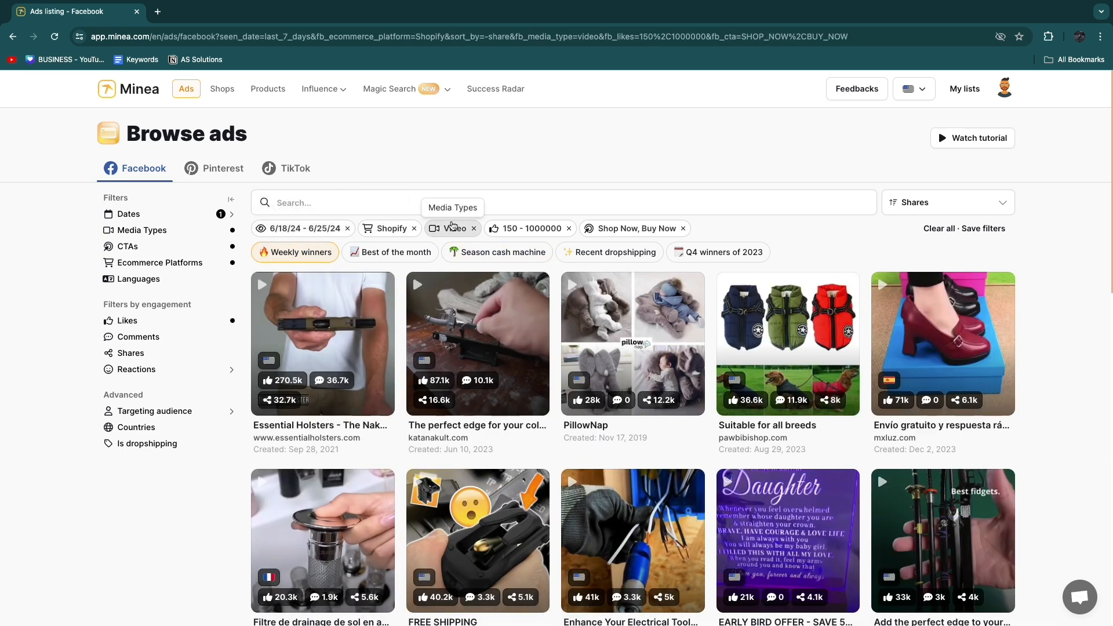
mouse_move(530, 227)
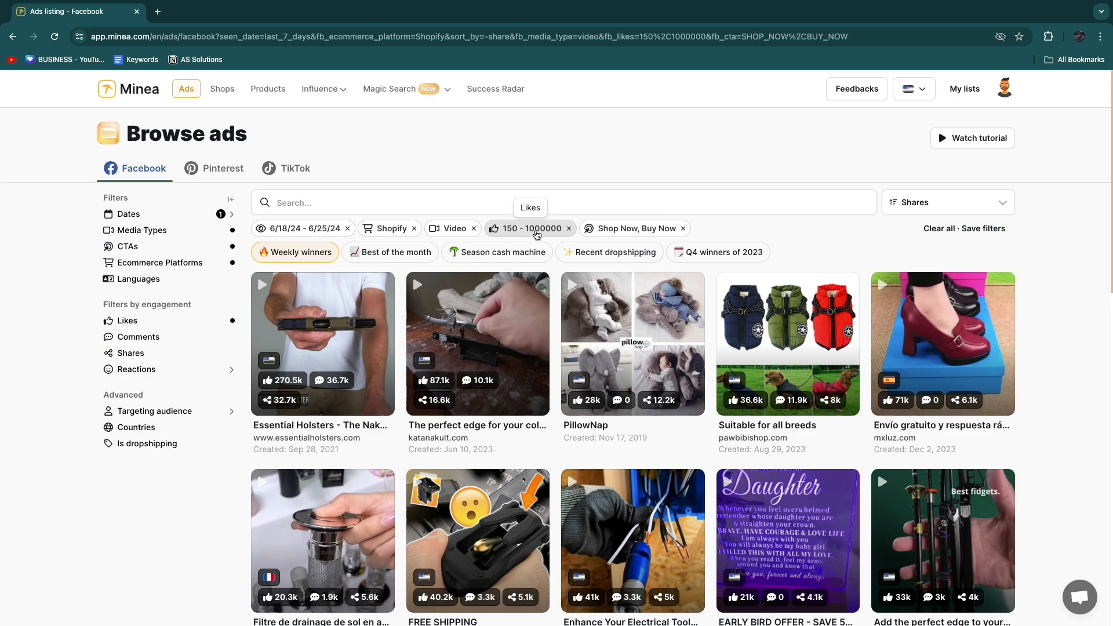
mouse_move(589, 241)
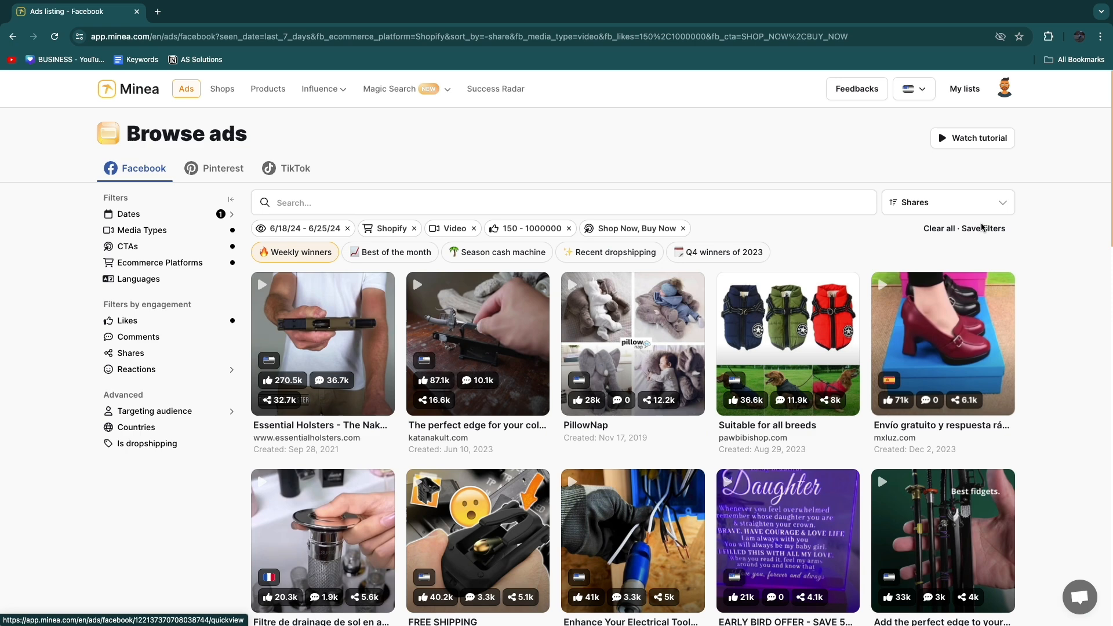
left_click(947, 202)
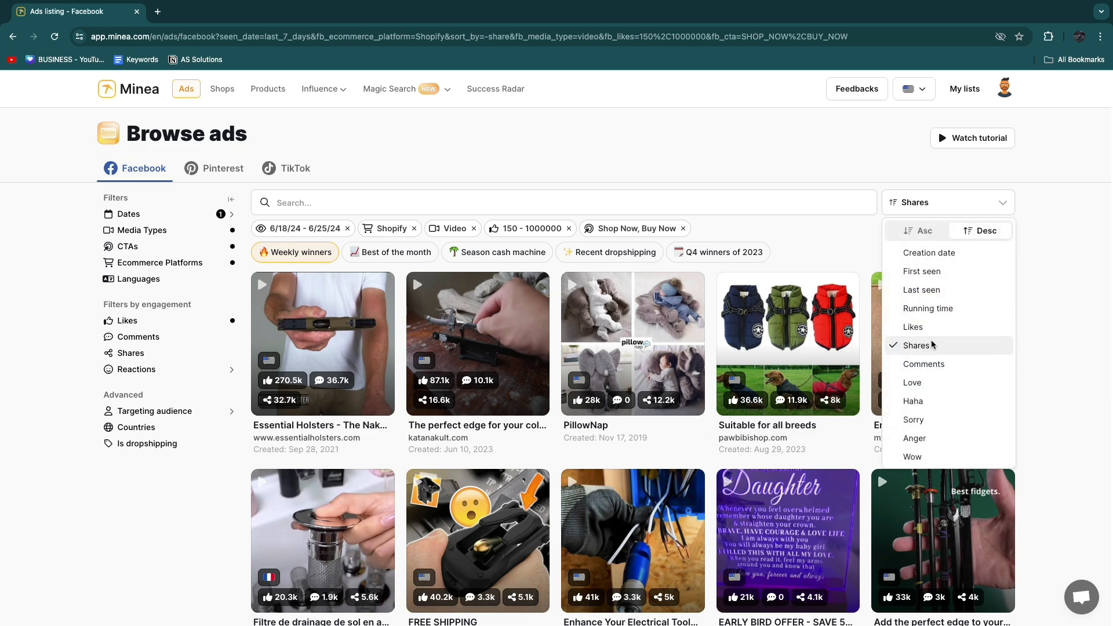
mouse_move(937, 290)
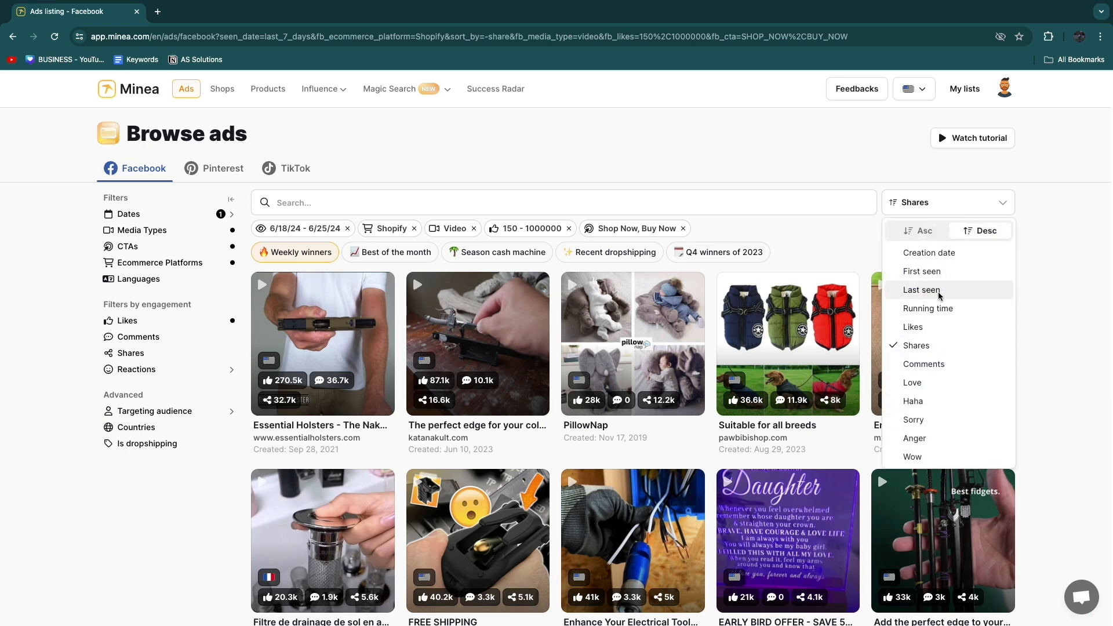
mouse_move(924, 364)
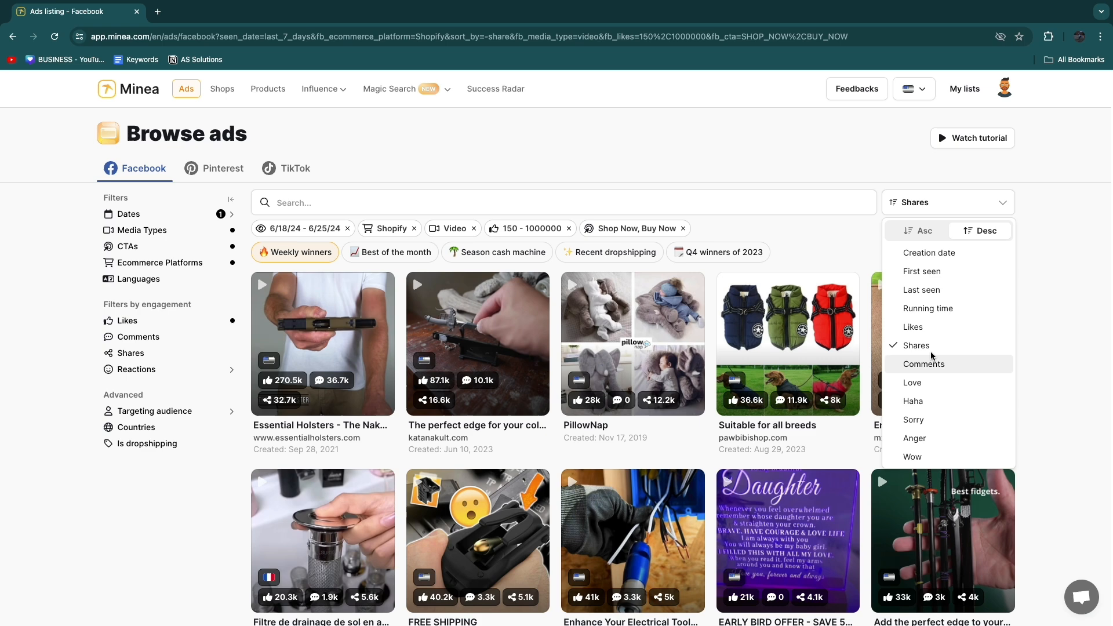
Sort the weekly-winner ads by Likes and scroll down the reordered grid
left_click(912, 326)
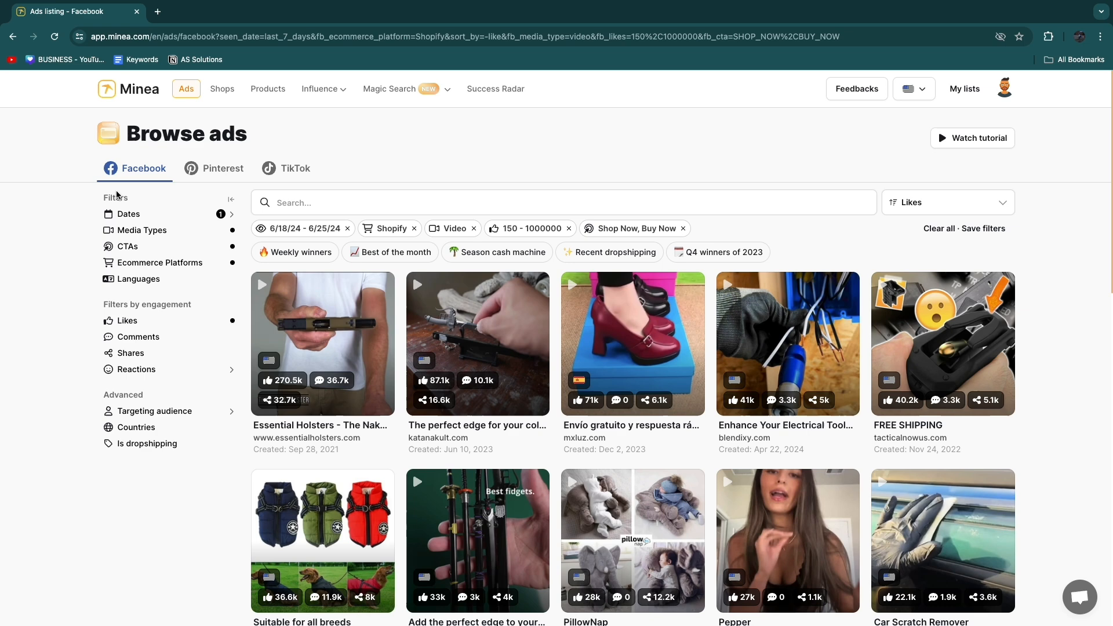
scroll("down", 3)
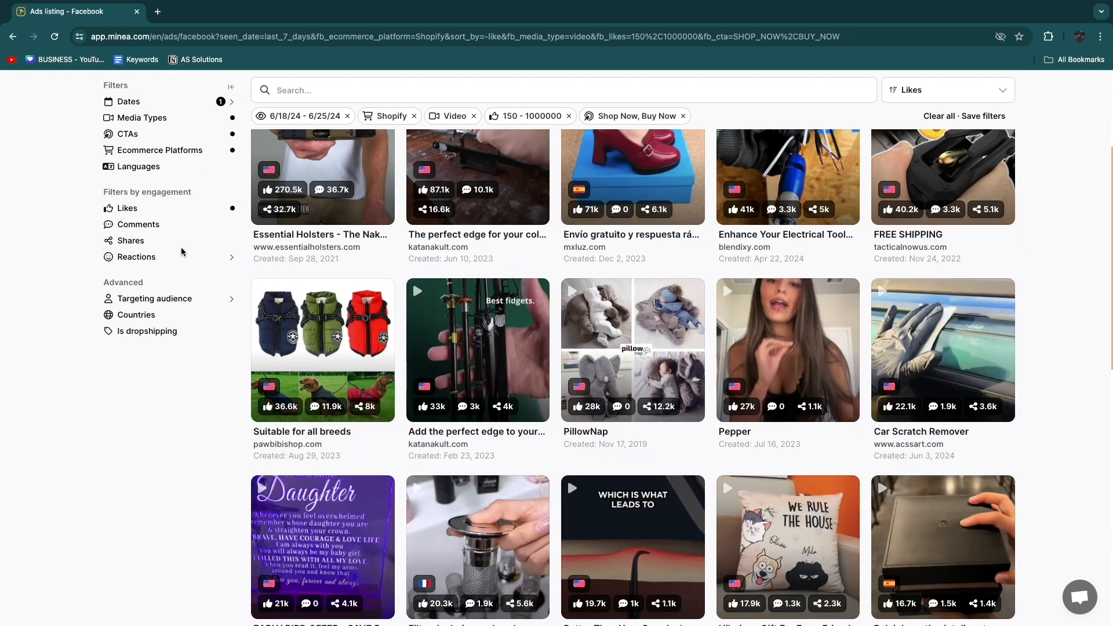
scroll("down", 3)
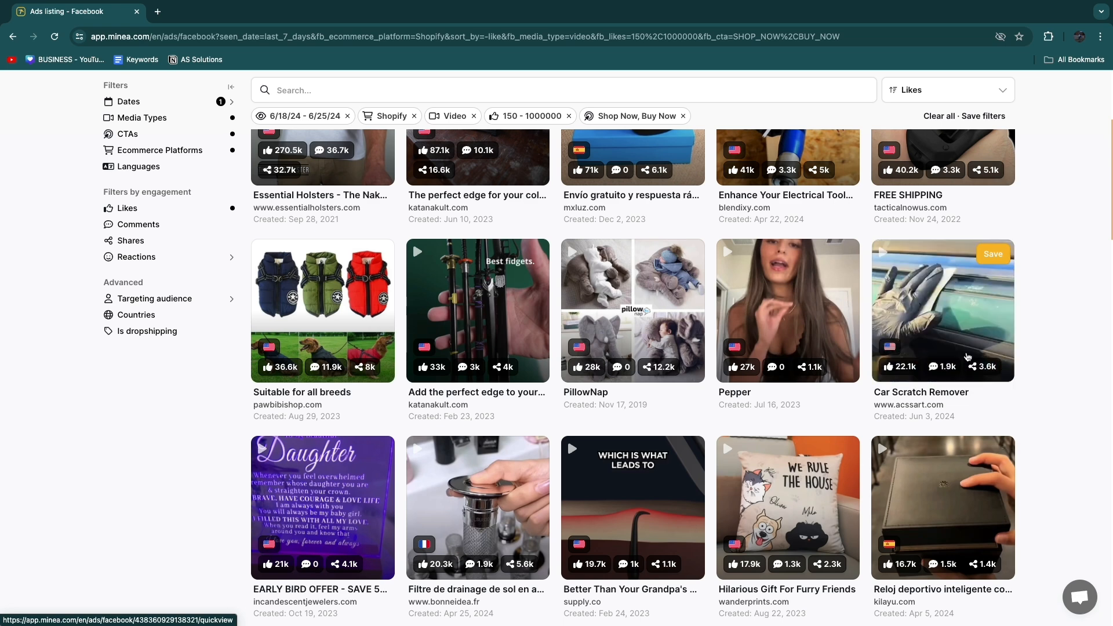
mouse_move(948, 313)
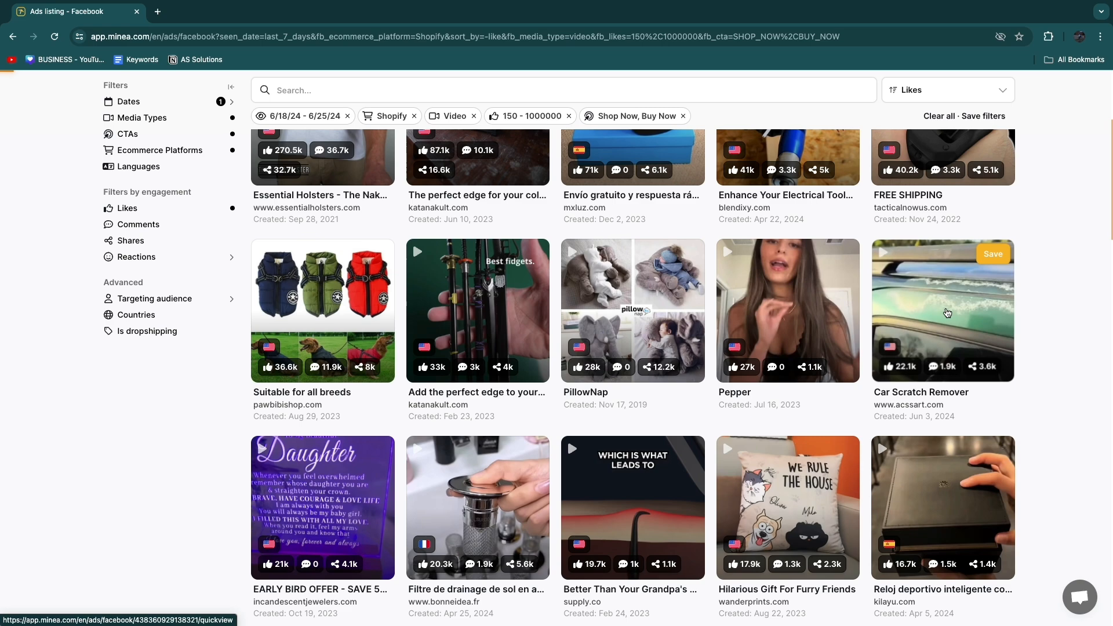
Browse the Car Scratch Remover store on acssart.com, then close the ad quickview in Minea
left_click(942, 310)
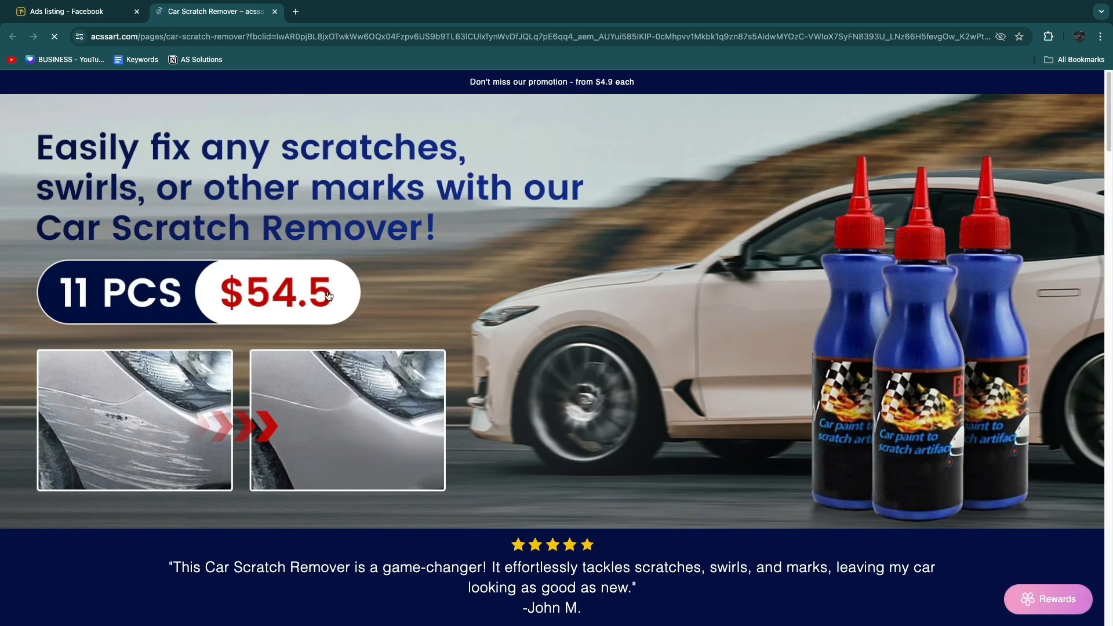
scroll("down", 3)
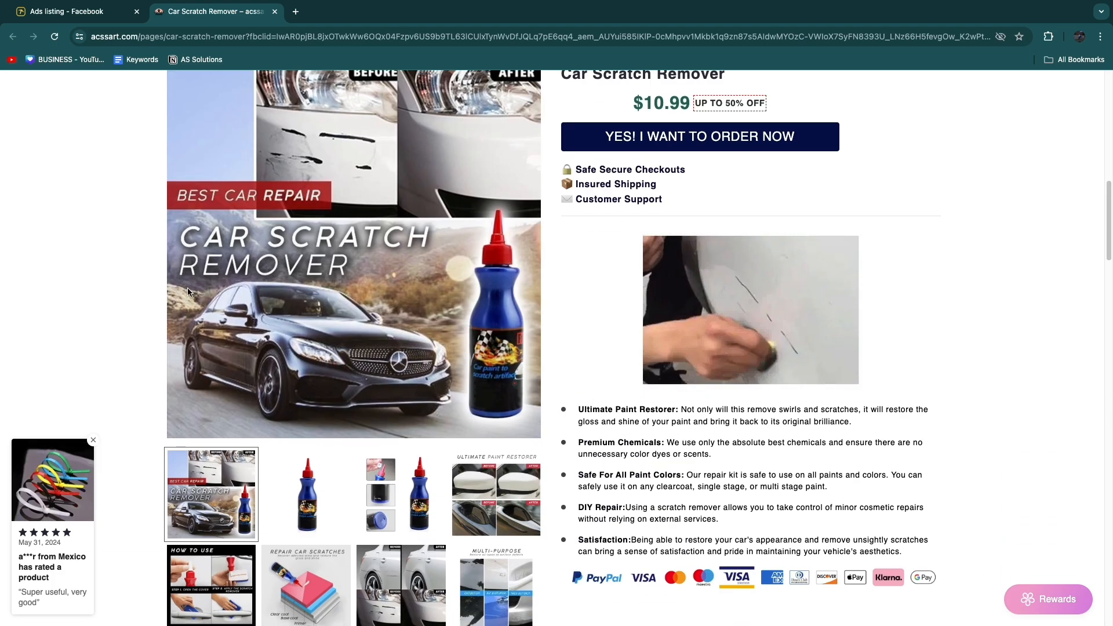
scroll("down", 3)
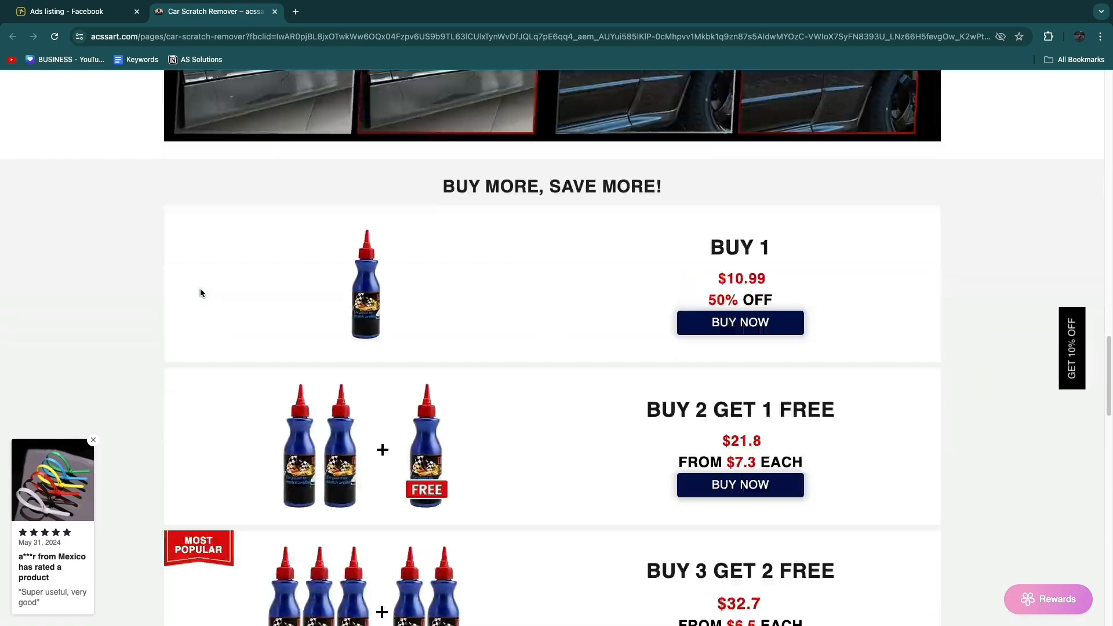
scroll("up", 3)
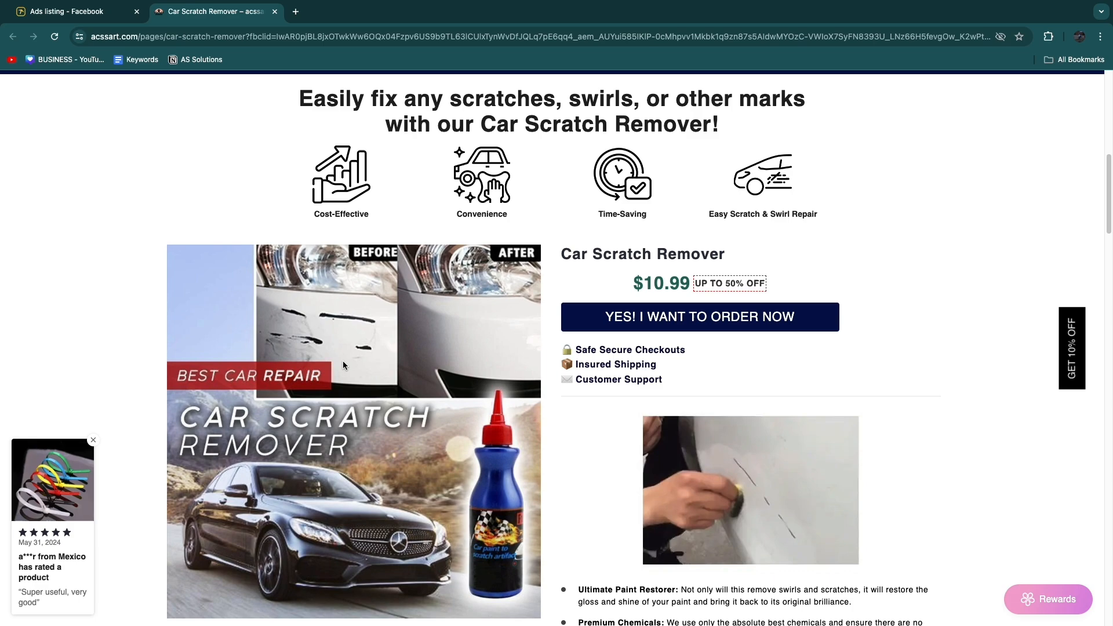
scroll("up", 3)
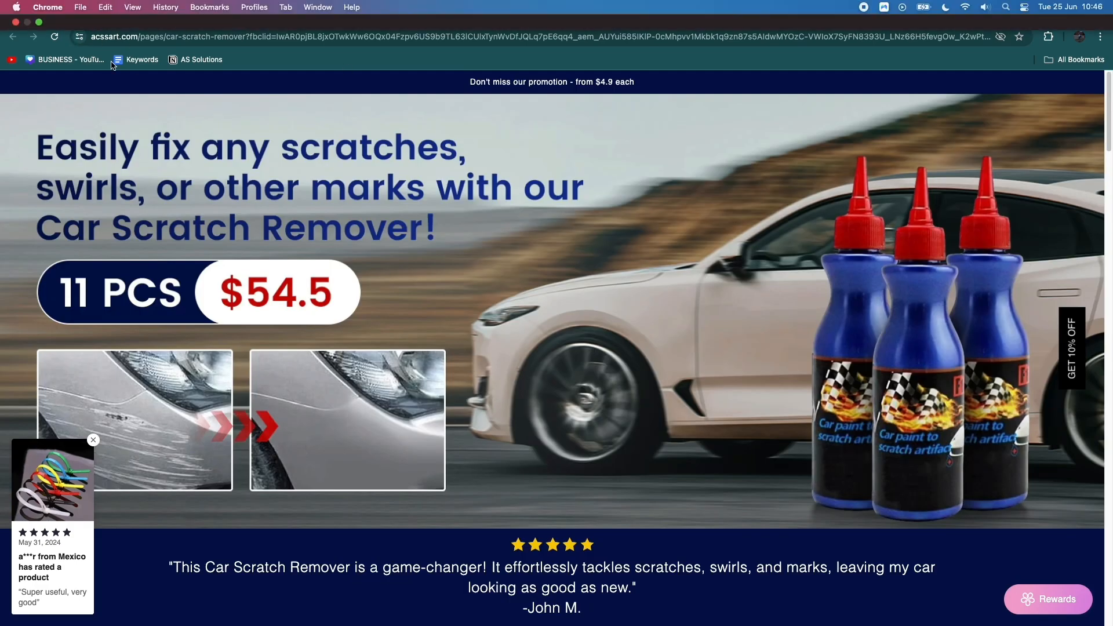
left_click(71, 12)
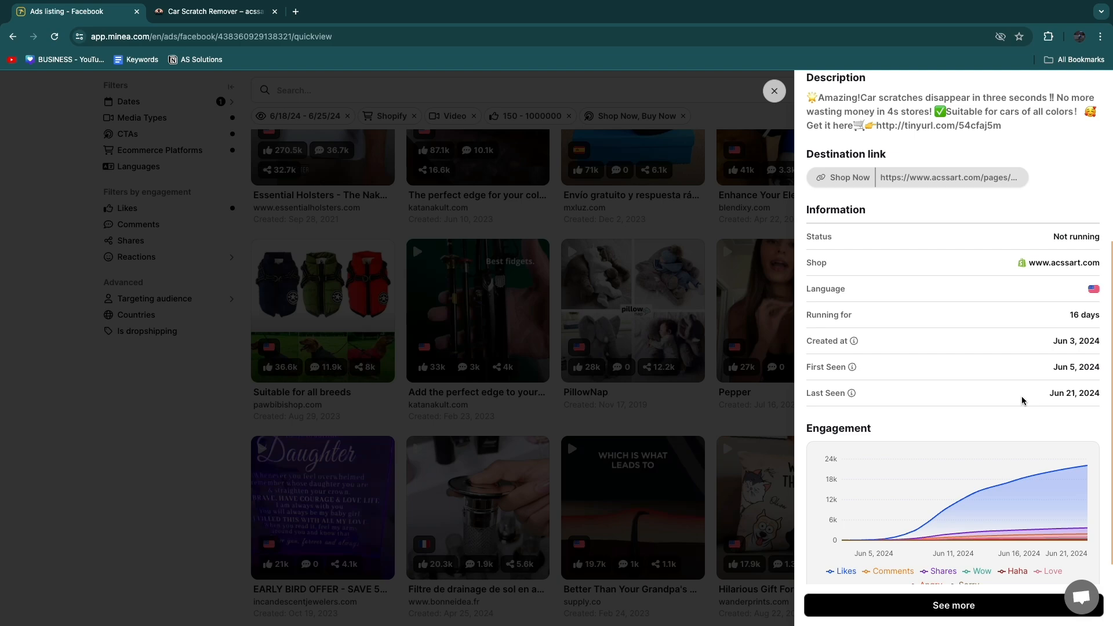
mouse_move(1058, 479)
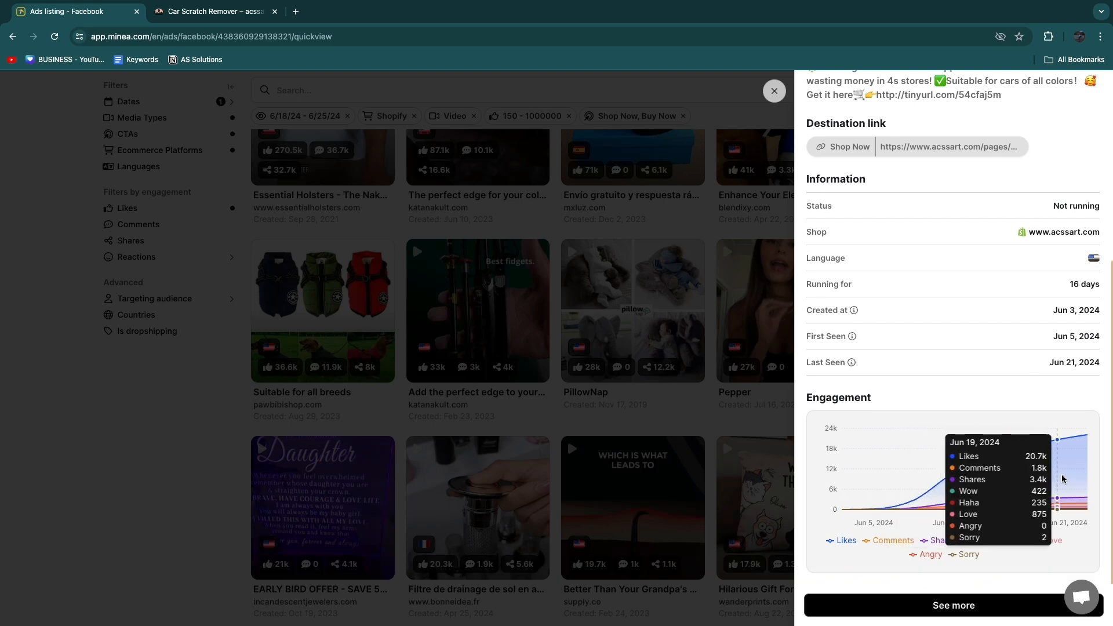
left_click(773, 91)
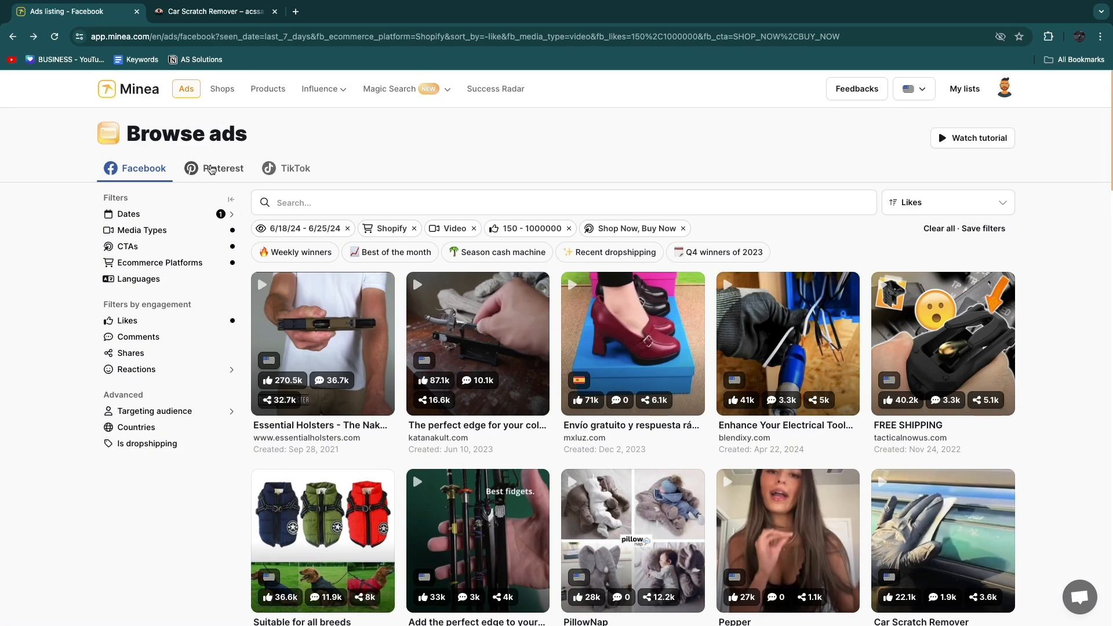
Try the Pinterest ads tab, which prompts a Premium upgrade, then switch to TikTok ads
left_click(223, 168)
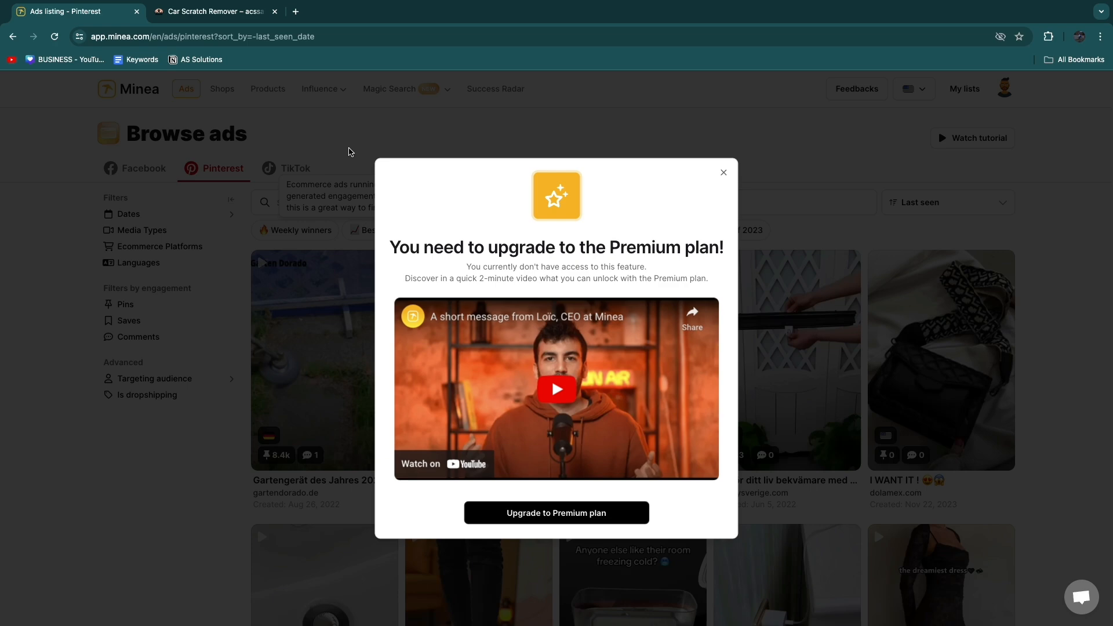
mouse_move(572, 193)
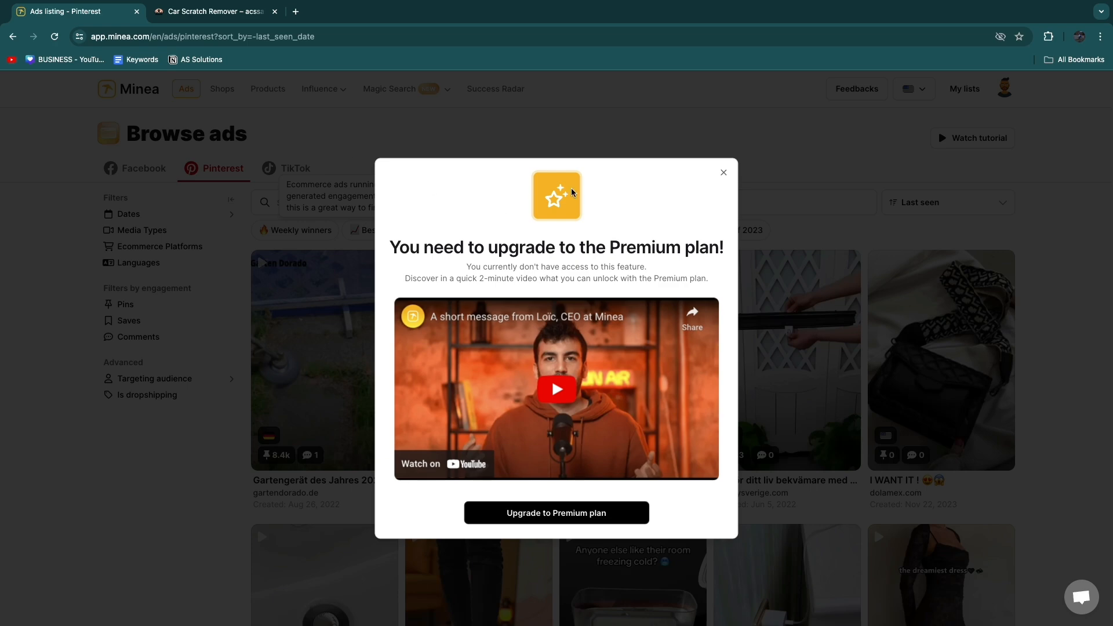
left_click(724, 172)
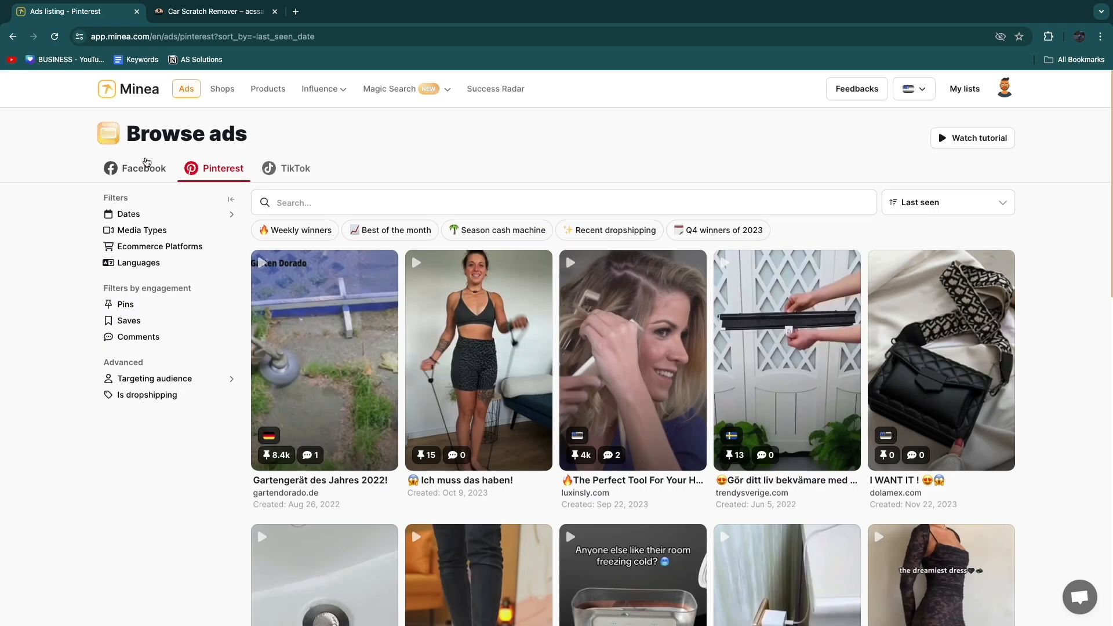
left_click(287, 168)
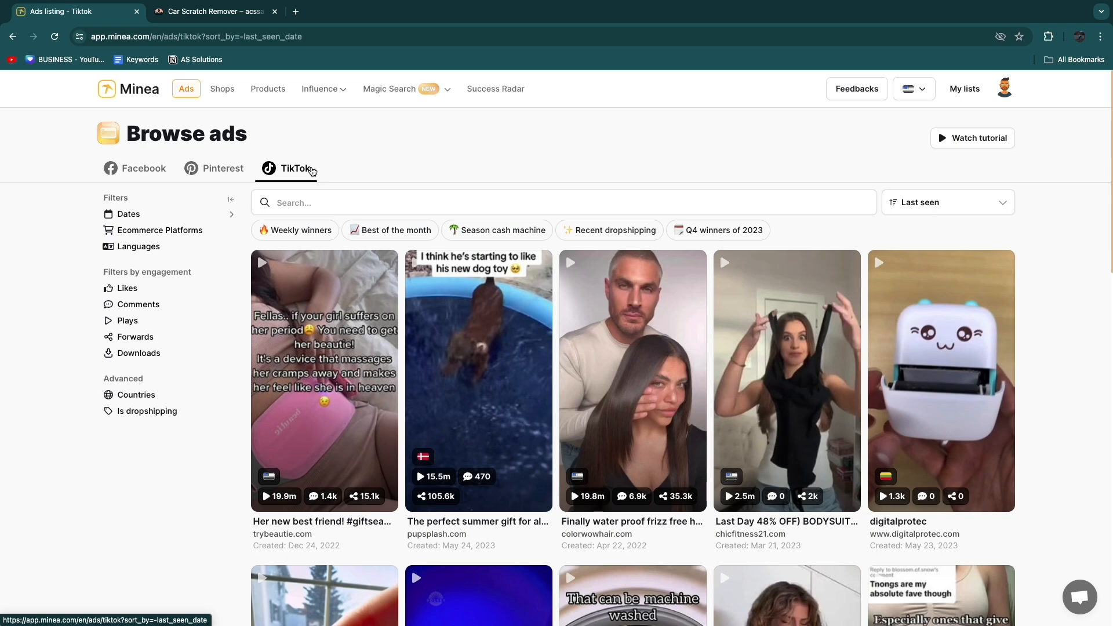
mouse_move(360, 133)
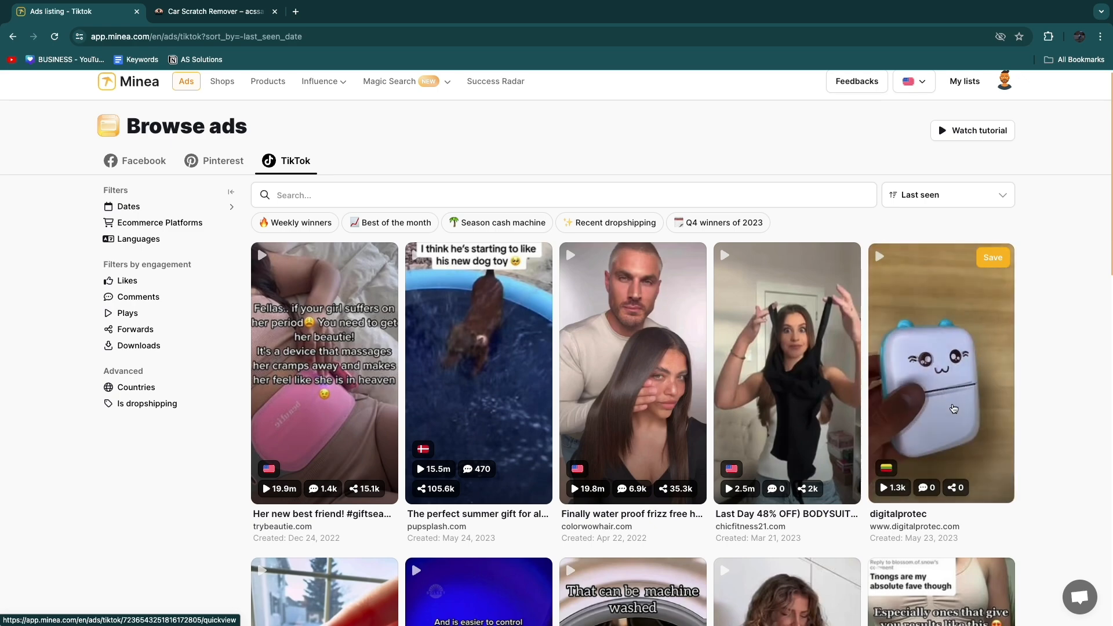
Scroll to the end of the free TikTok ads and back, then go to Shops
scroll("down", 3)
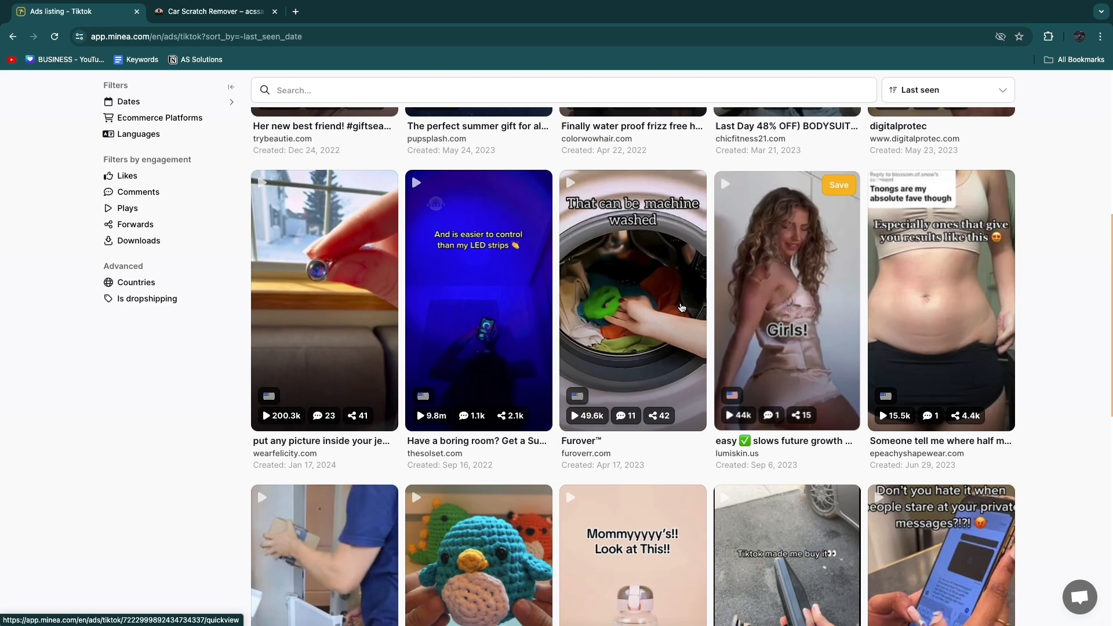
scroll("down", 3)
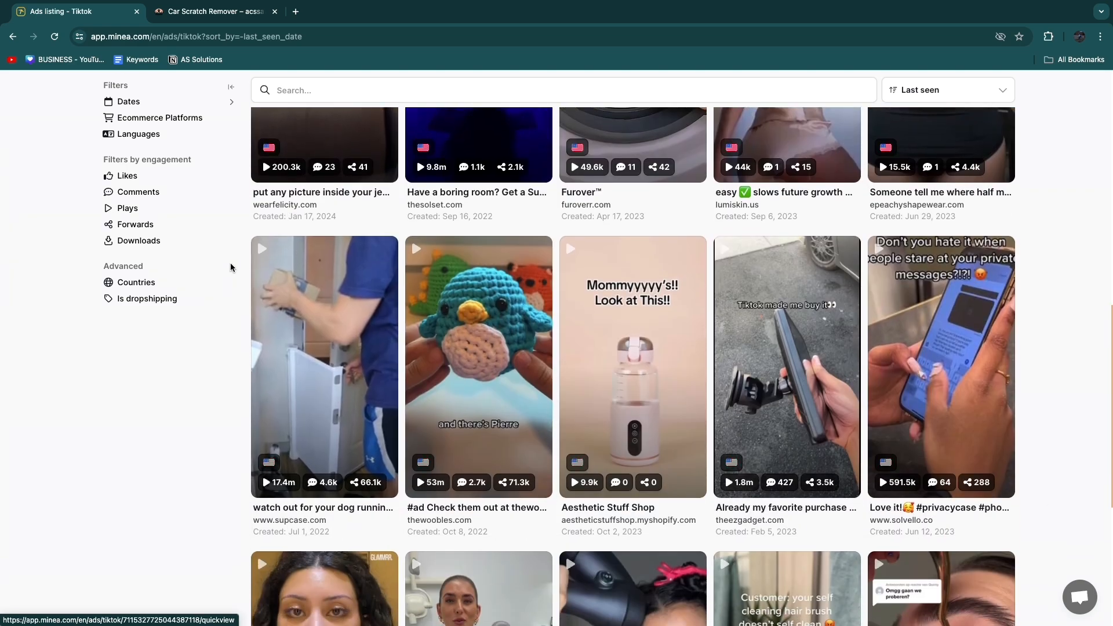
scroll("down", 3)
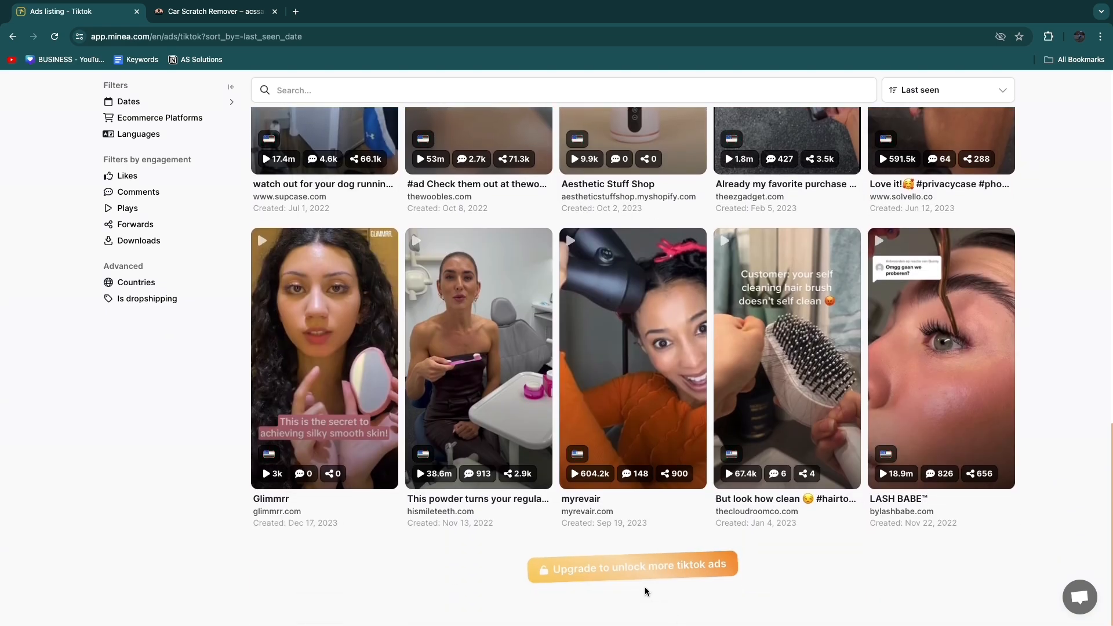
scroll("up", 3)
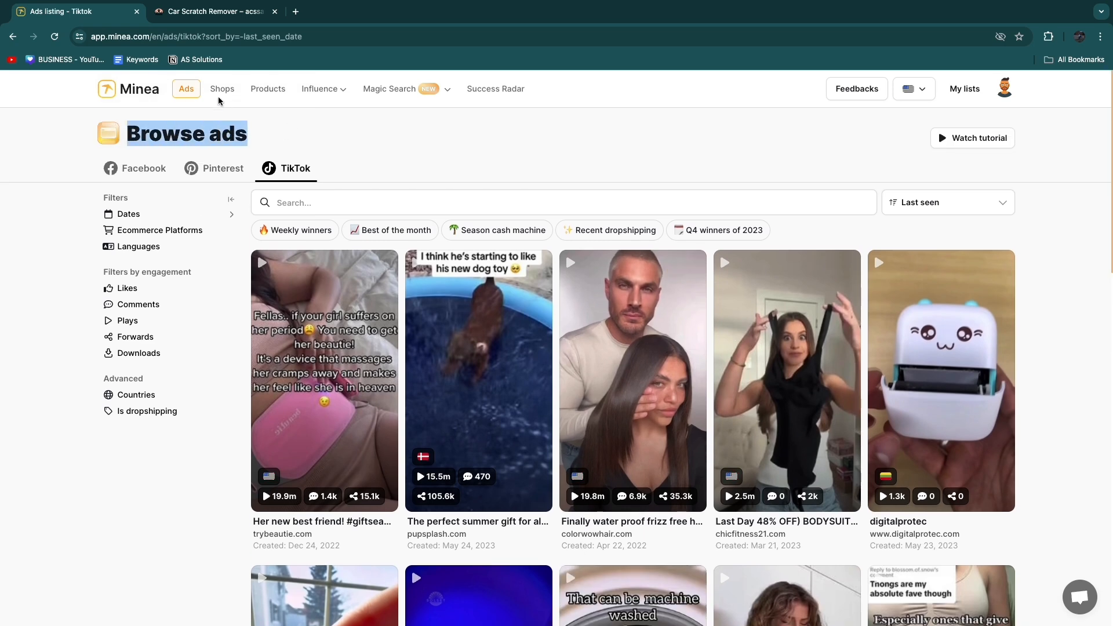
left_click(222, 88)
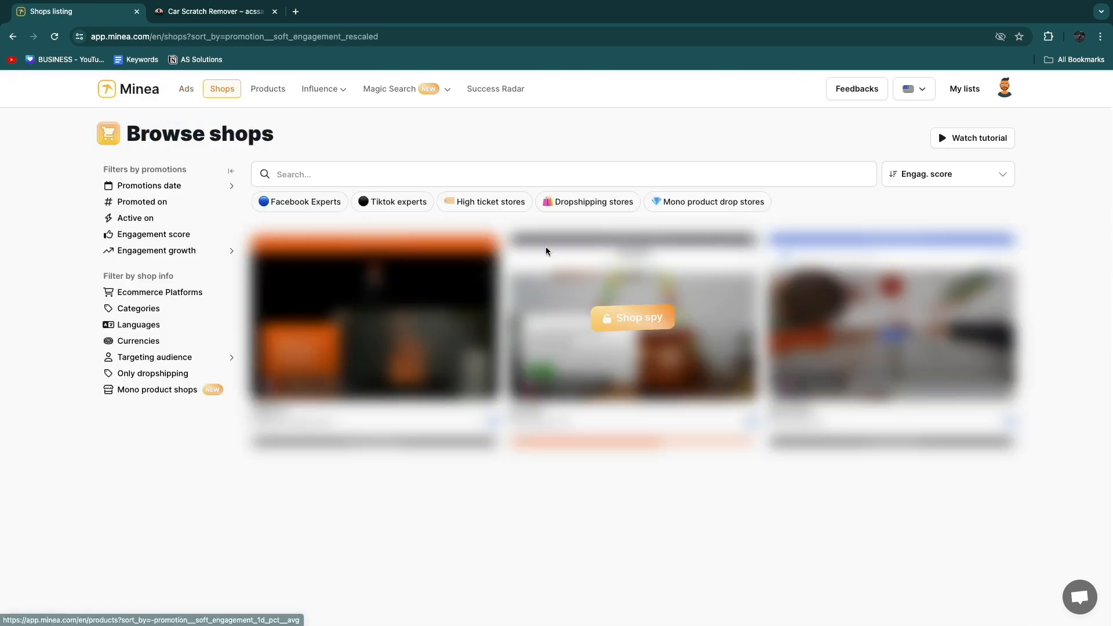
left_click(630, 317)
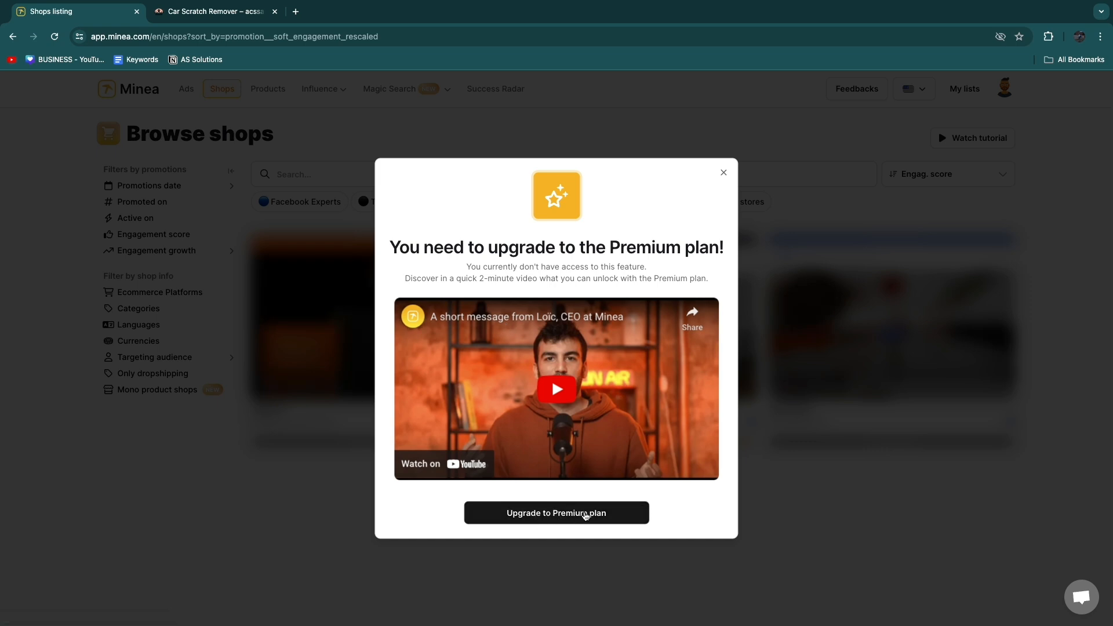
left_click(556, 513)
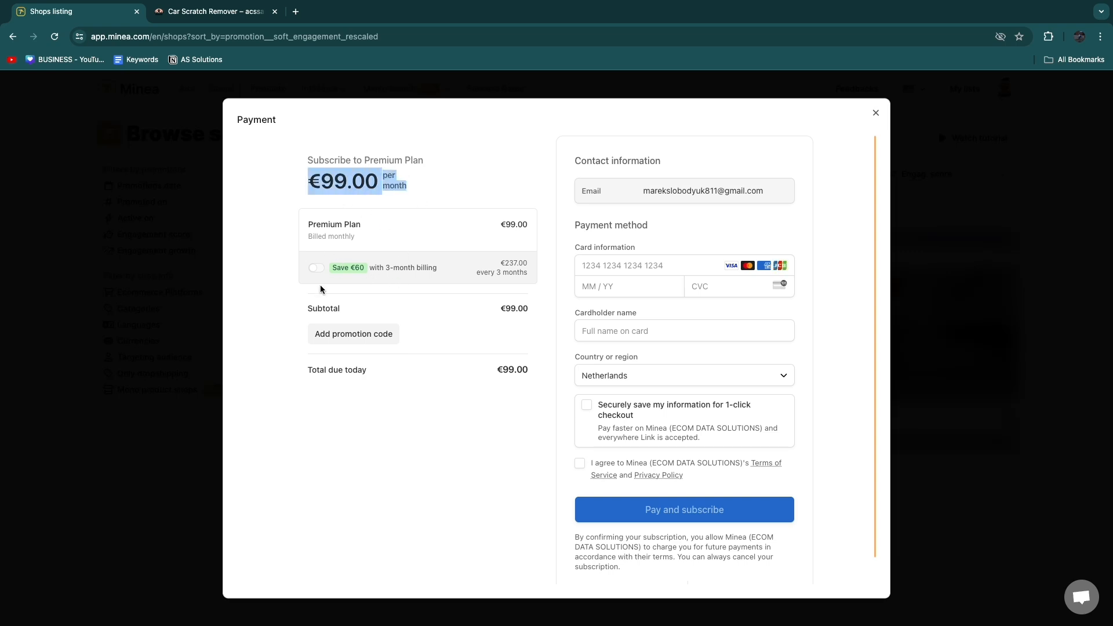
left_click(316, 268)
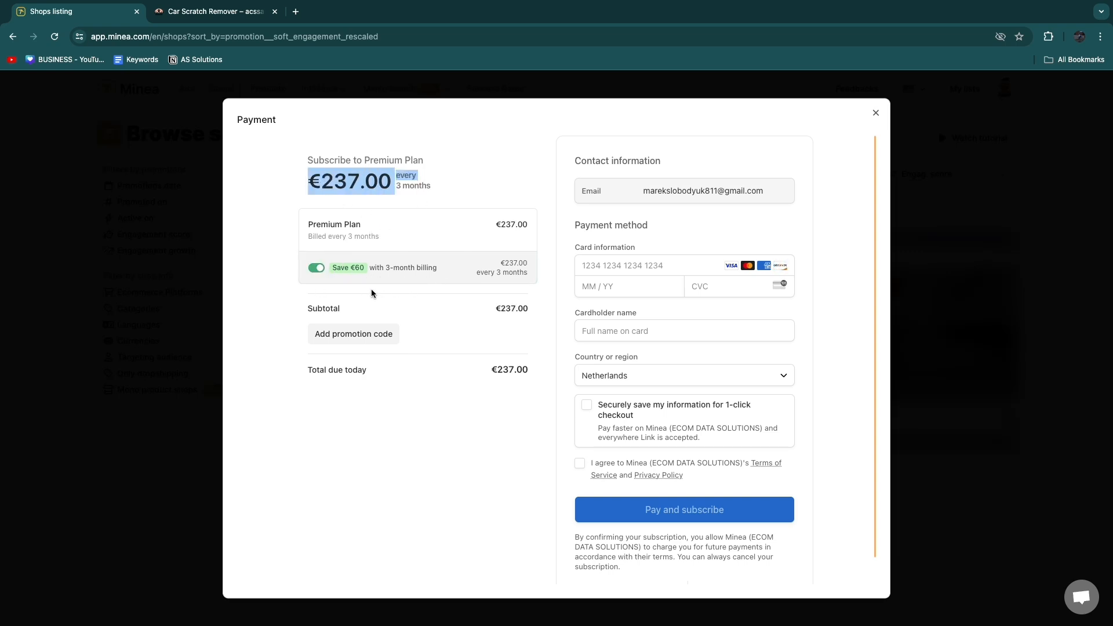
left_click(876, 111)
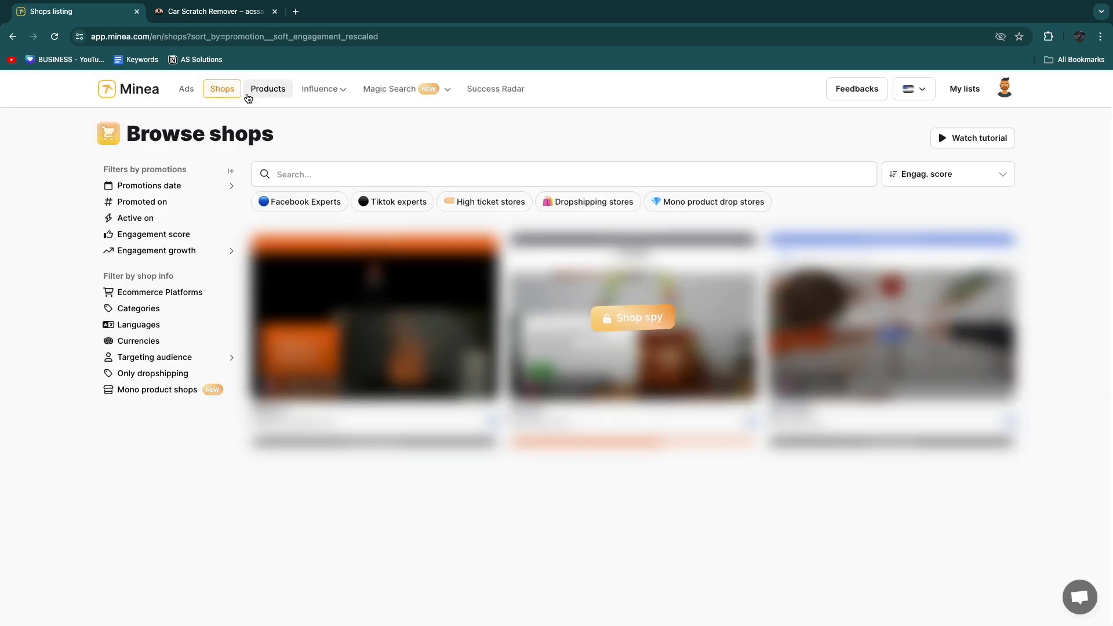
Go to the locked Products listing and show the Influence menu's Promotions and Influencers
left_click(268, 89)
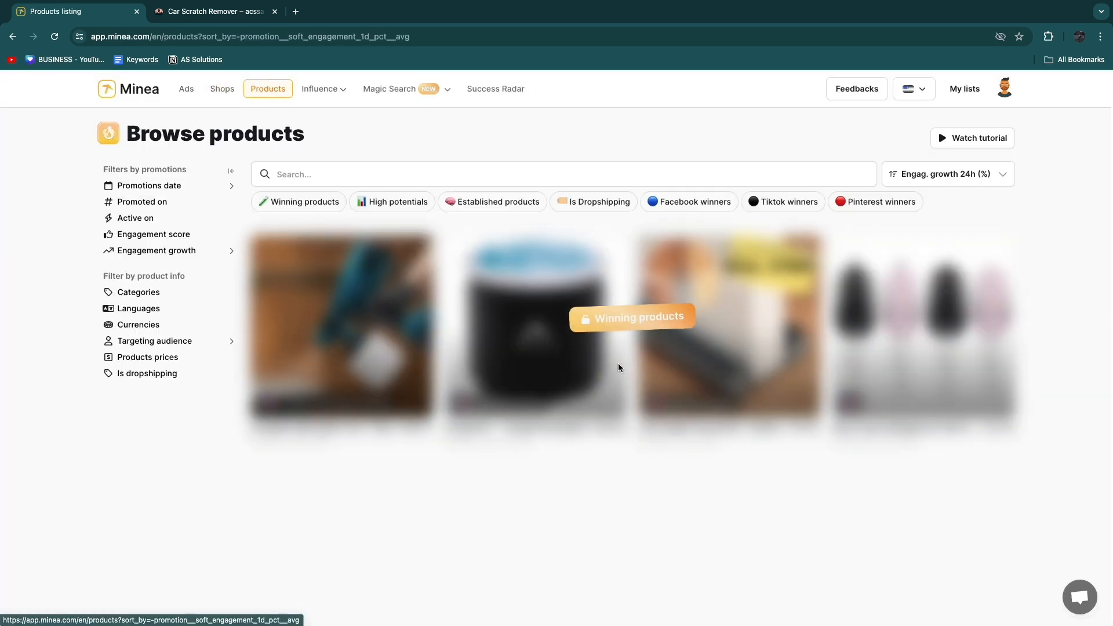
mouse_move(677, 225)
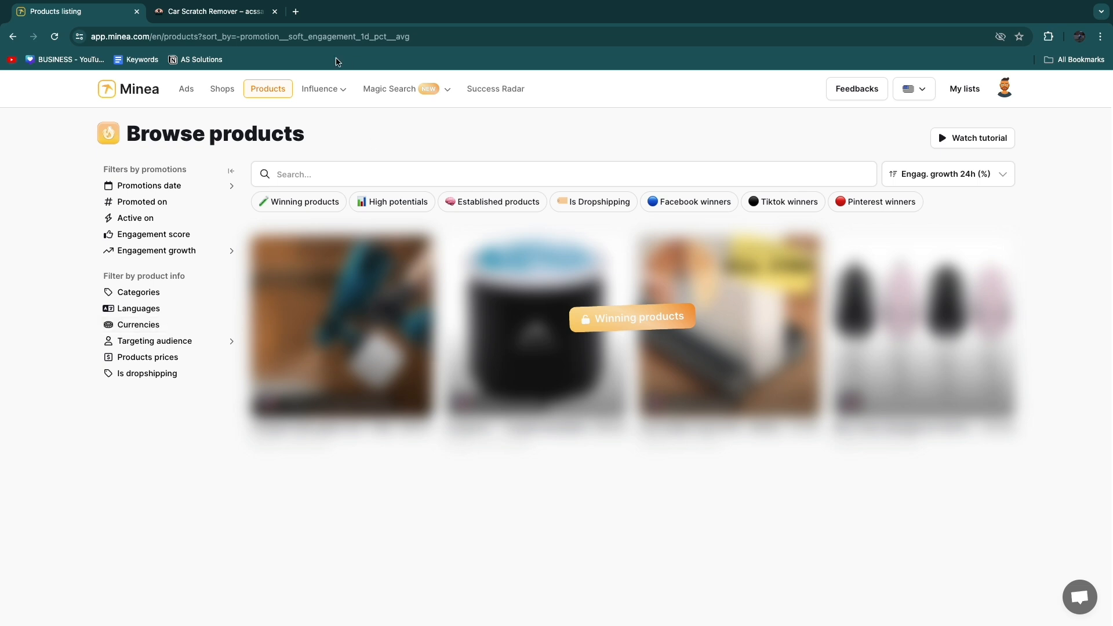
mouse_move(623, 240)
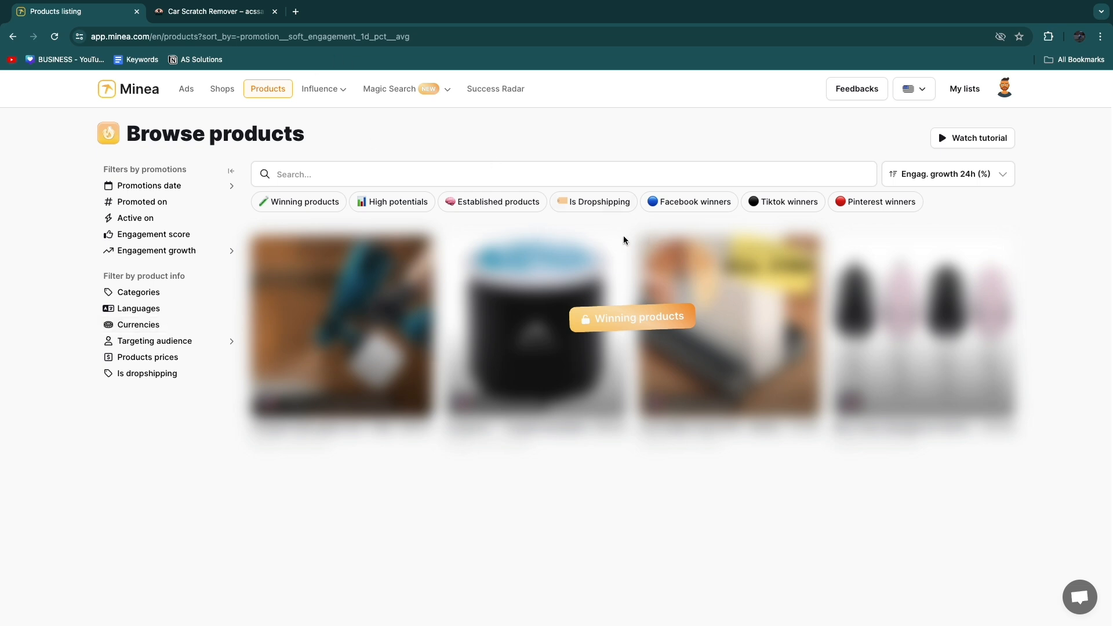
mouse_move(788, 201)
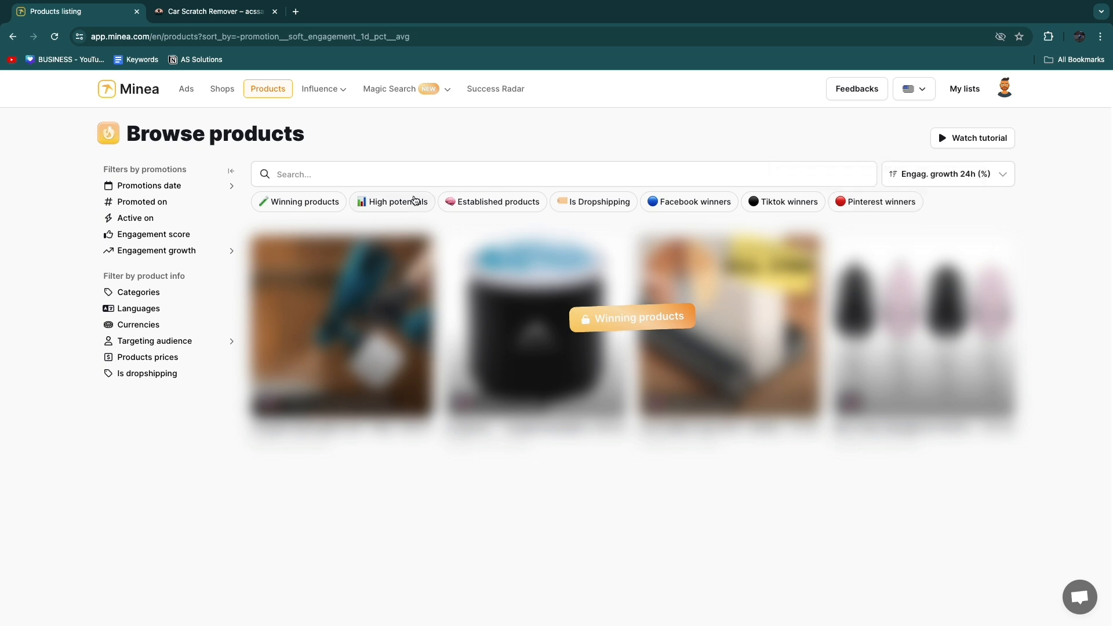
mouse_move(493, 202)
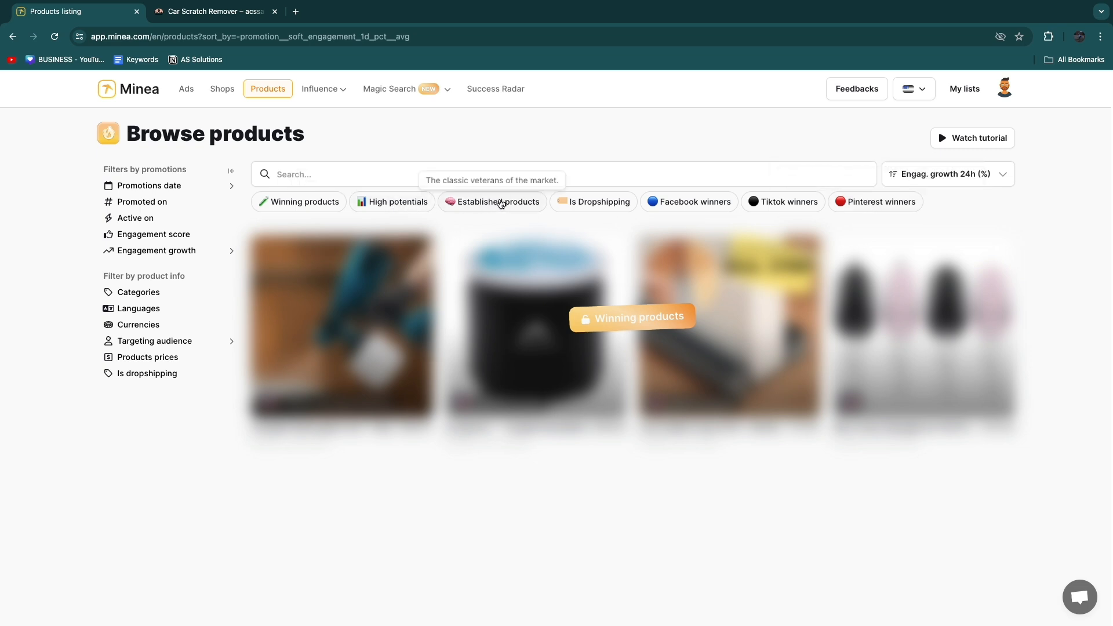
mouse_move(647, 210)
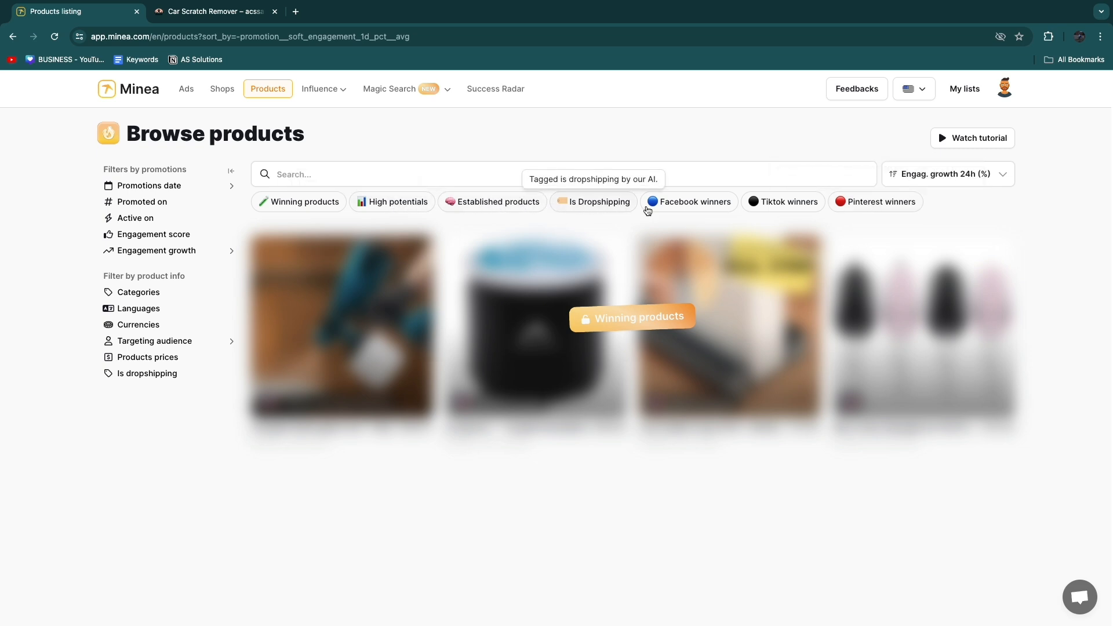
mouse_move(371, 224)
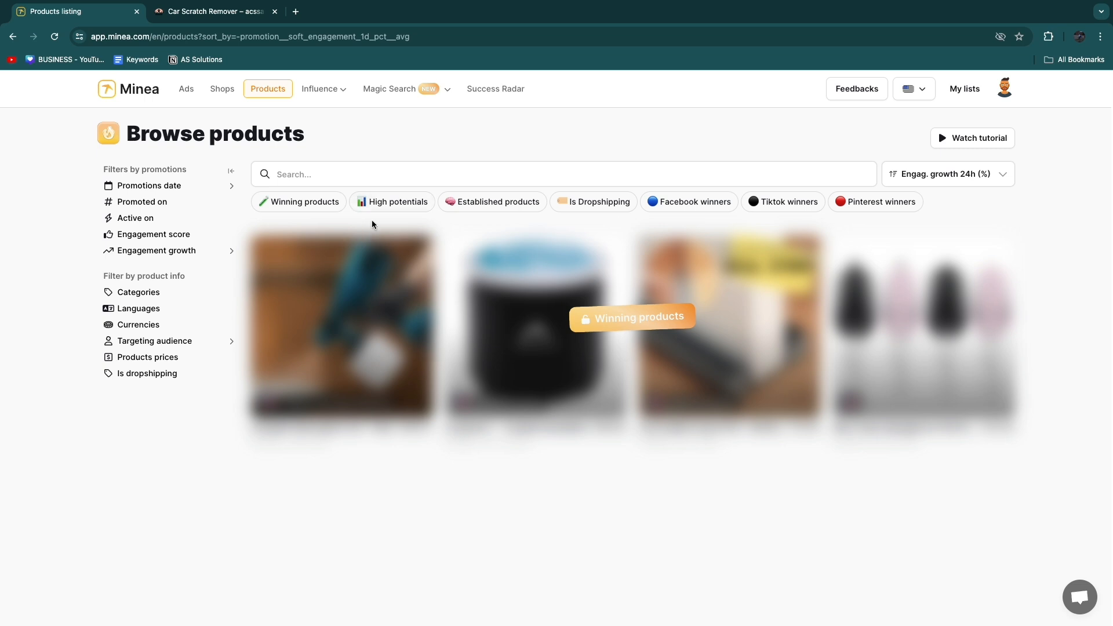
mouse_move(264, 366)
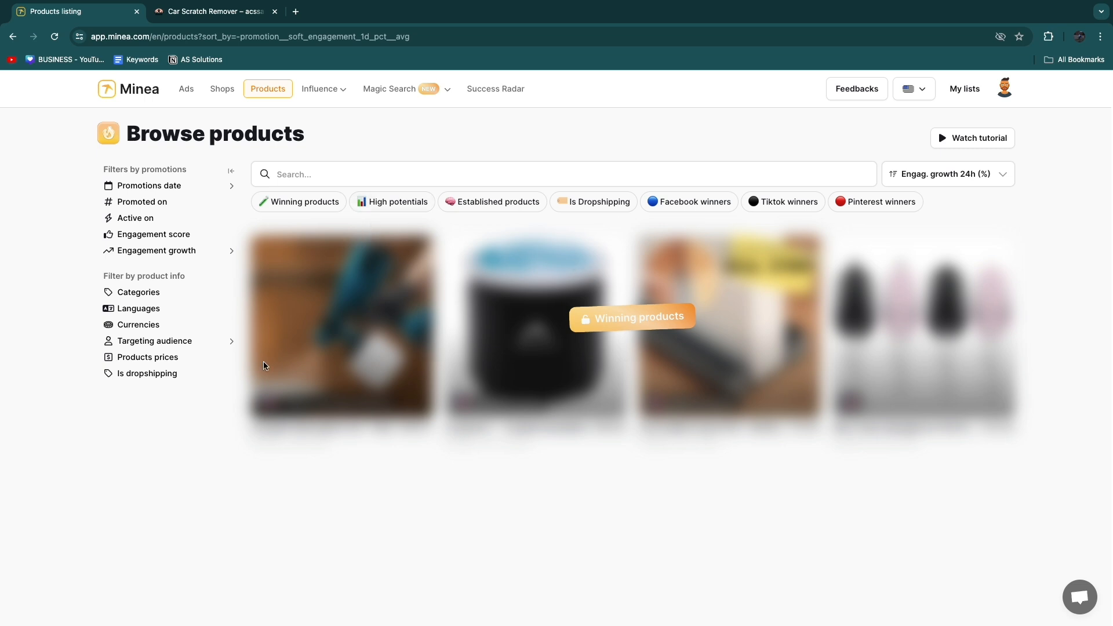
left_click(320, 89)
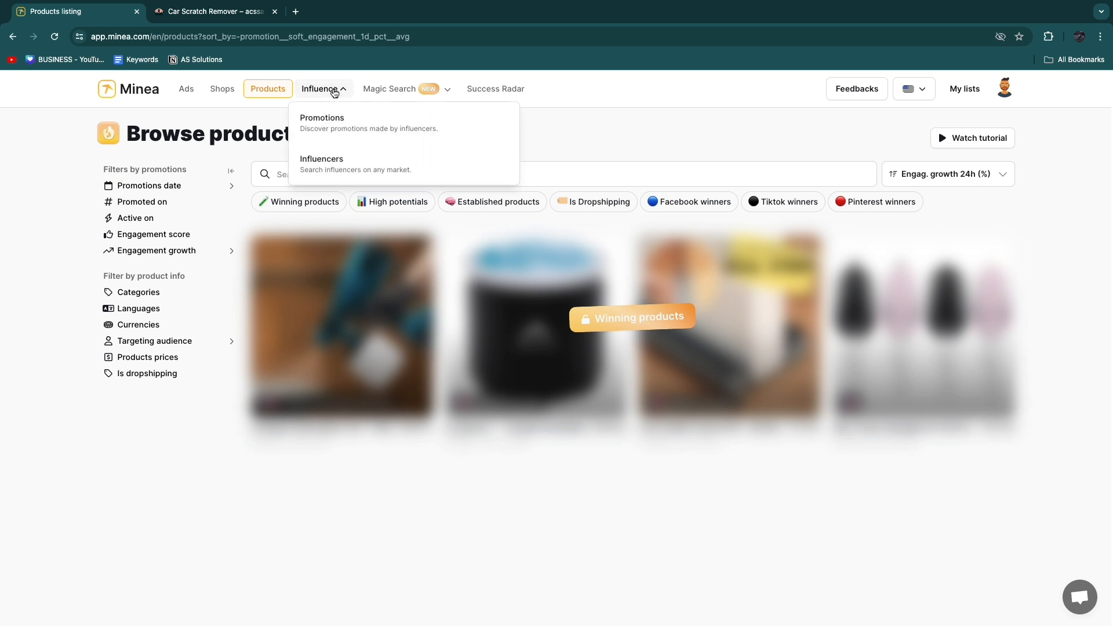
Visit Magic Search and the locked Success Radar list, then return to Facebook ads
left_click(402, 89)
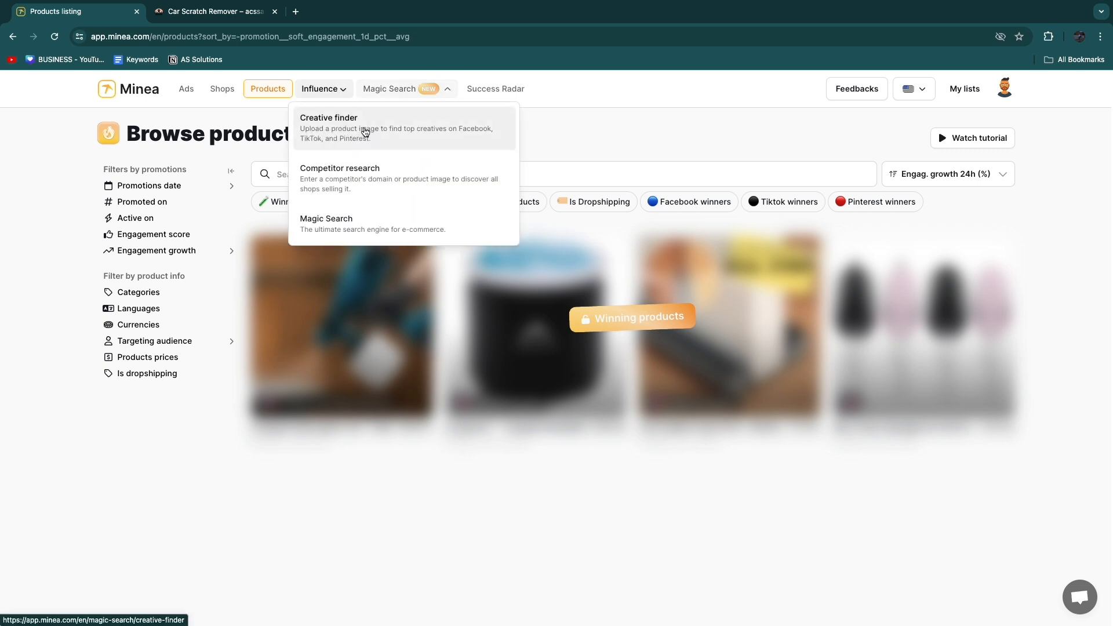
mouse_move(438, 137)
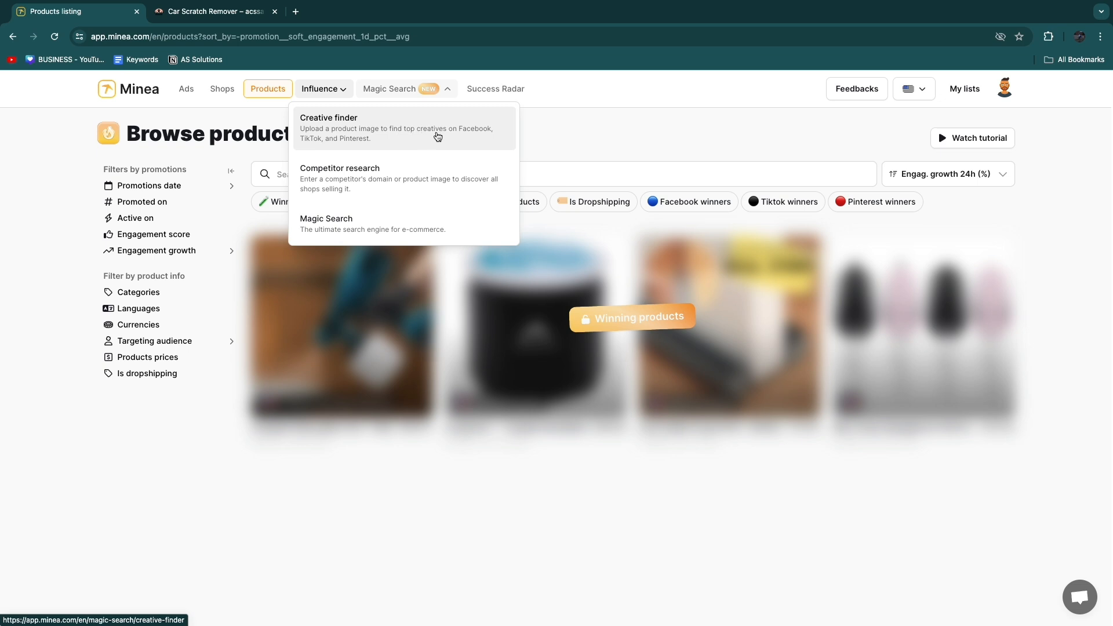
mouse_move(389, 119)
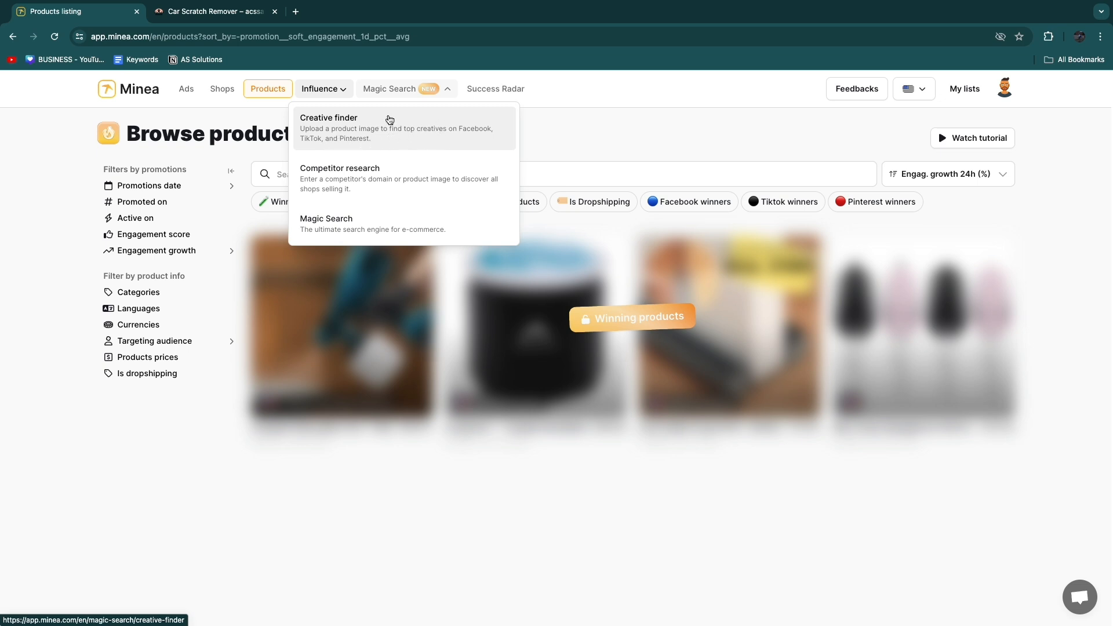
mouse_move(425, 137)
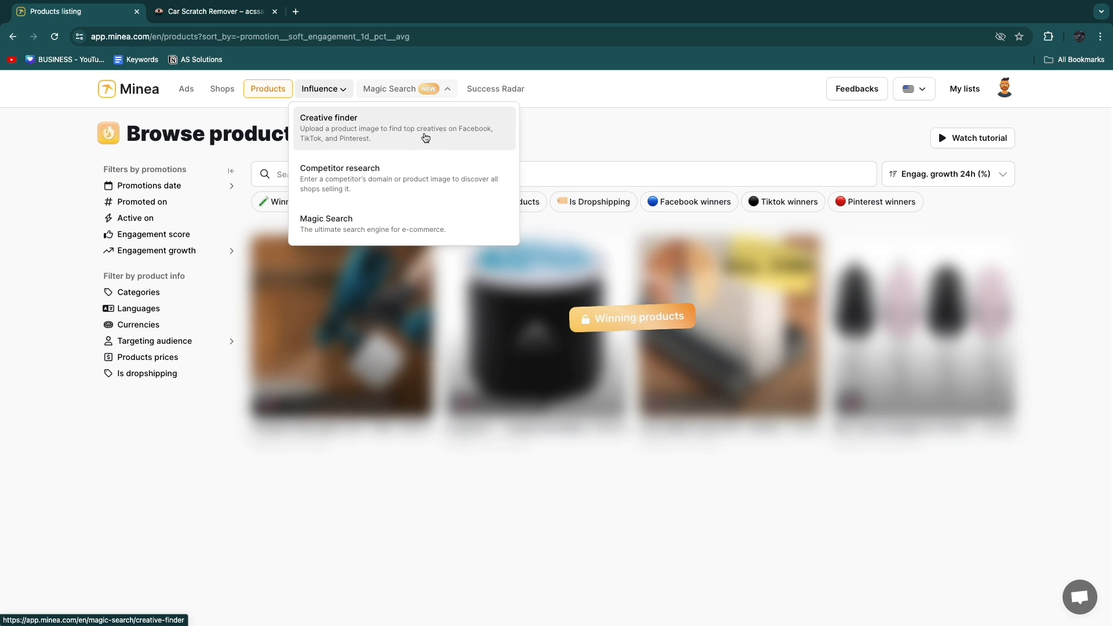
mouse_move(382, 137)
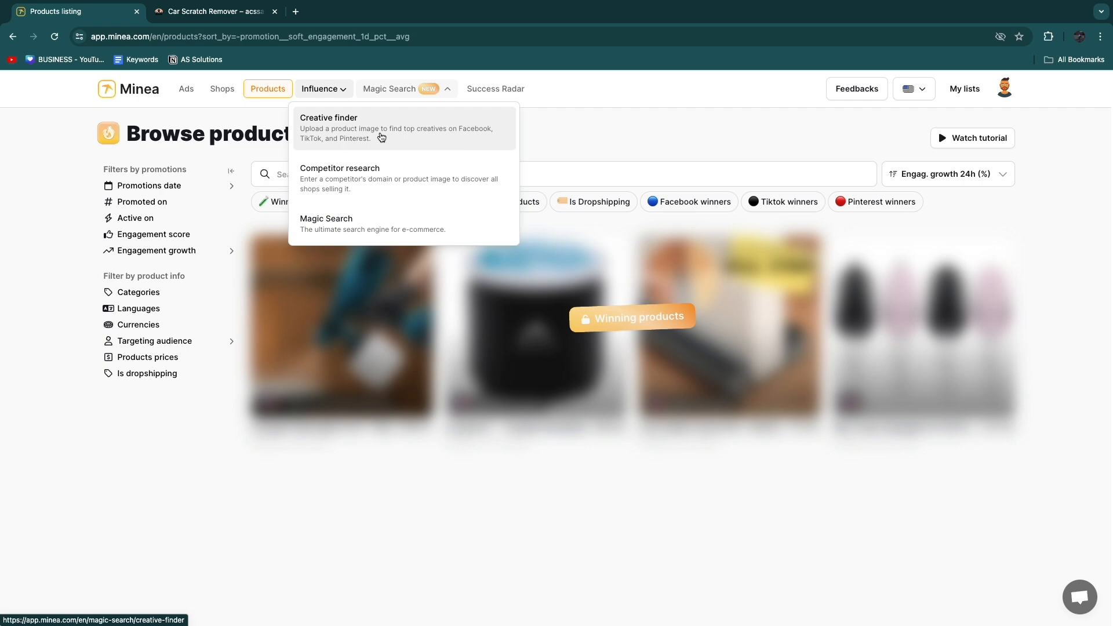
mouse_move(412, 234)
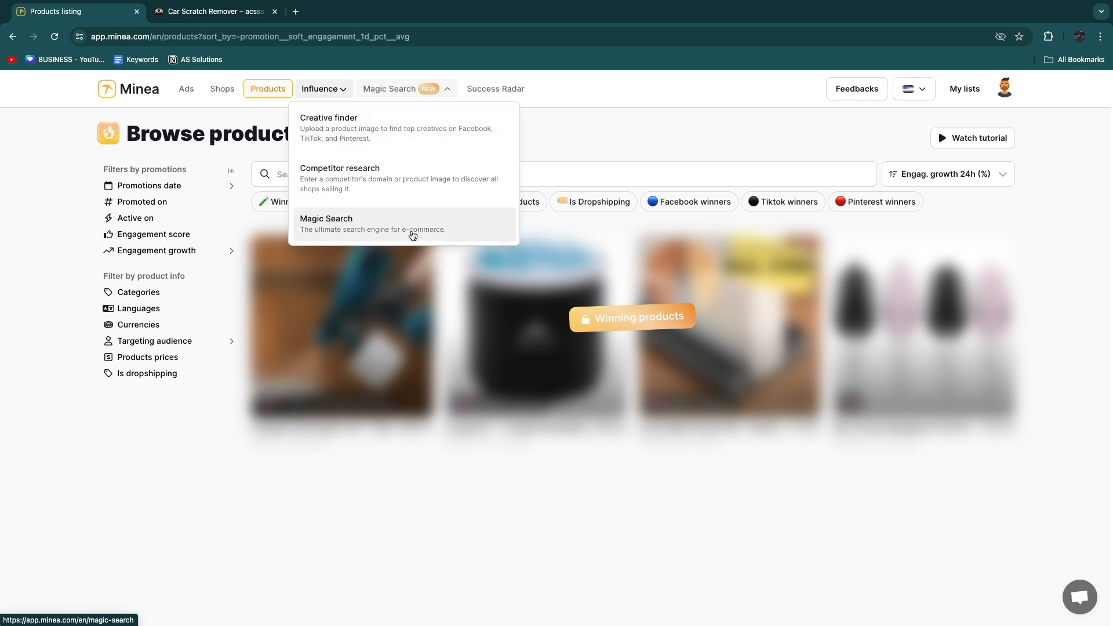
left_click(494, 88)
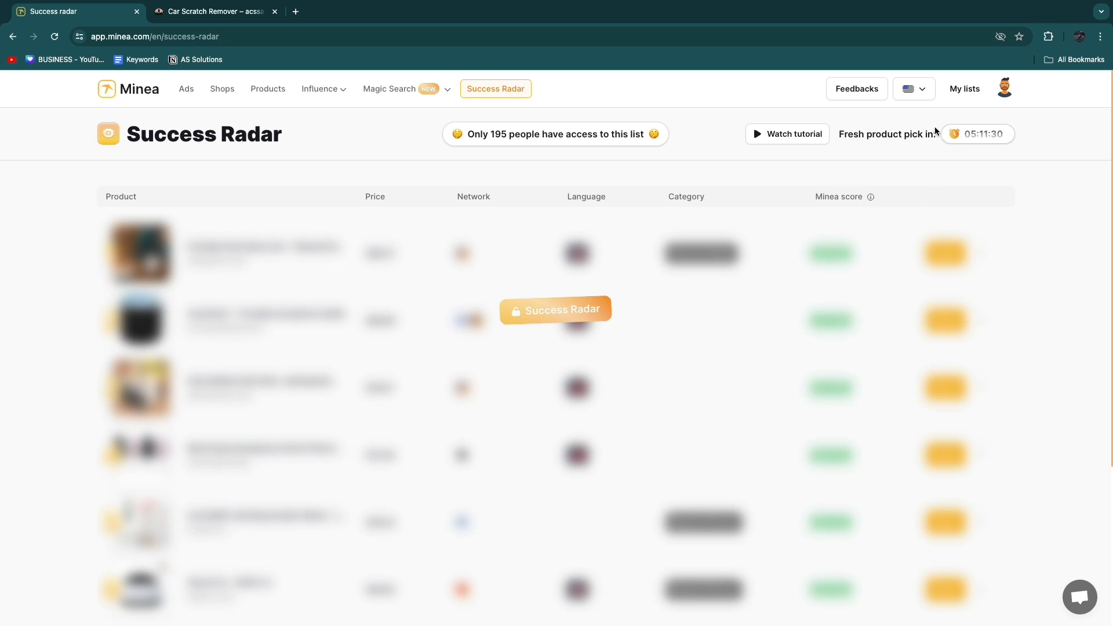
mouse_move(186, 88)
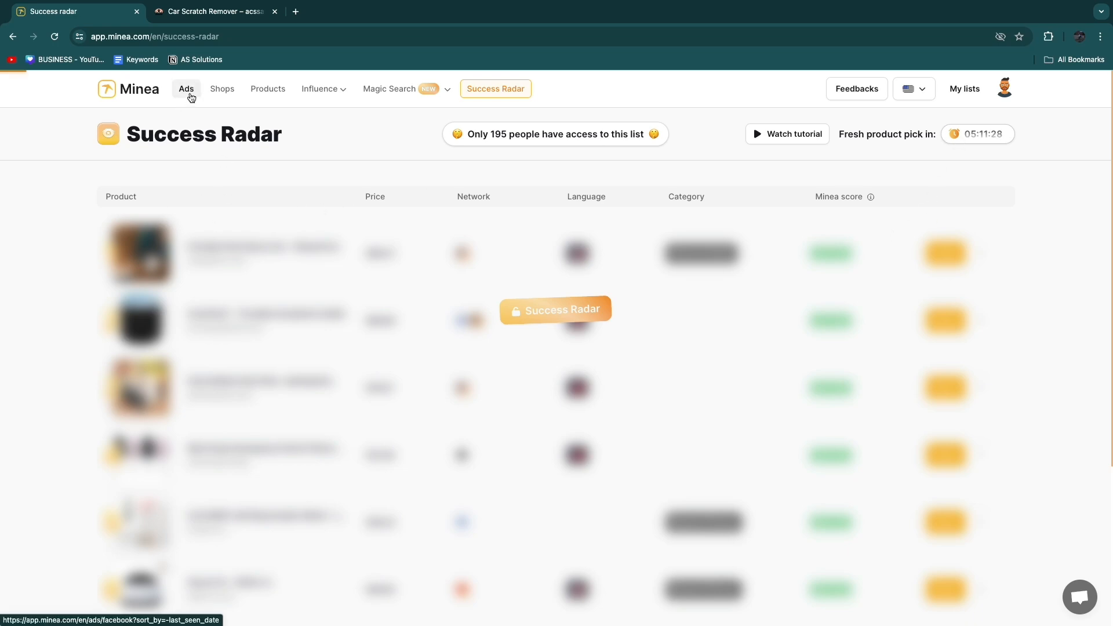
left_click(186, 89)
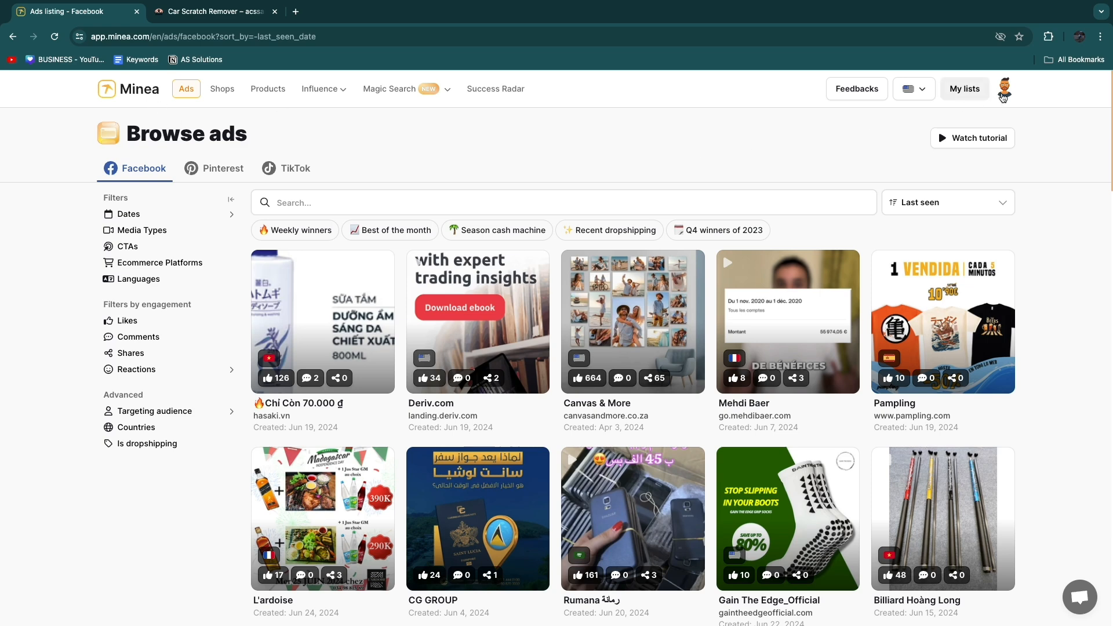
From the avatar's Plans page, compare yearly versus monthly Premium prices (Starter €49, Premium €99, Business €399 monthly)
left_click(1003, 89)
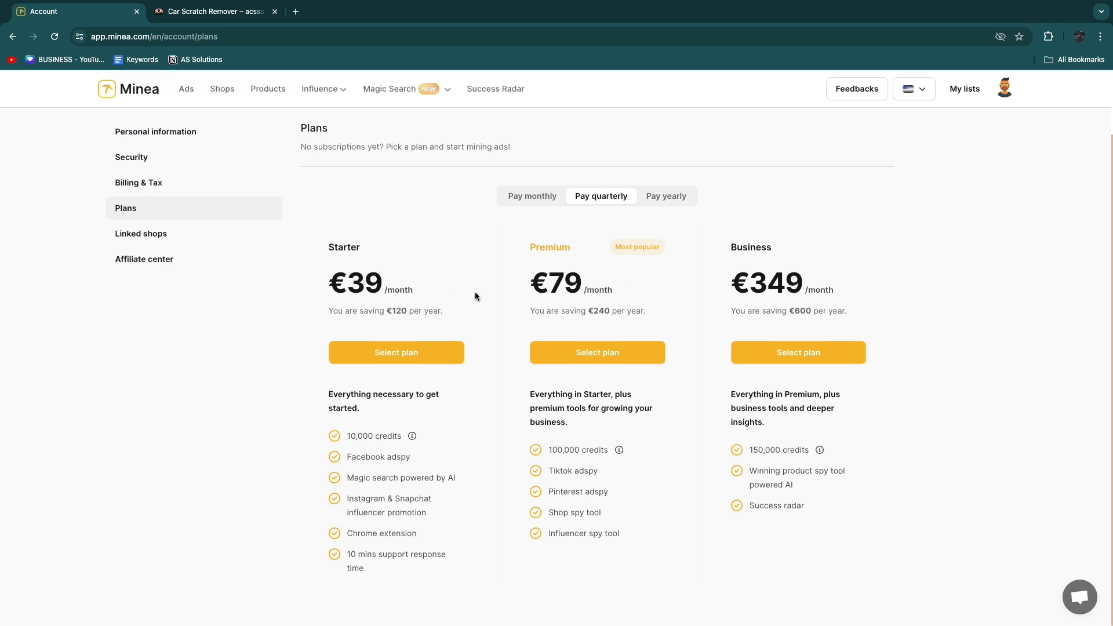
mouse_move(563, 209)
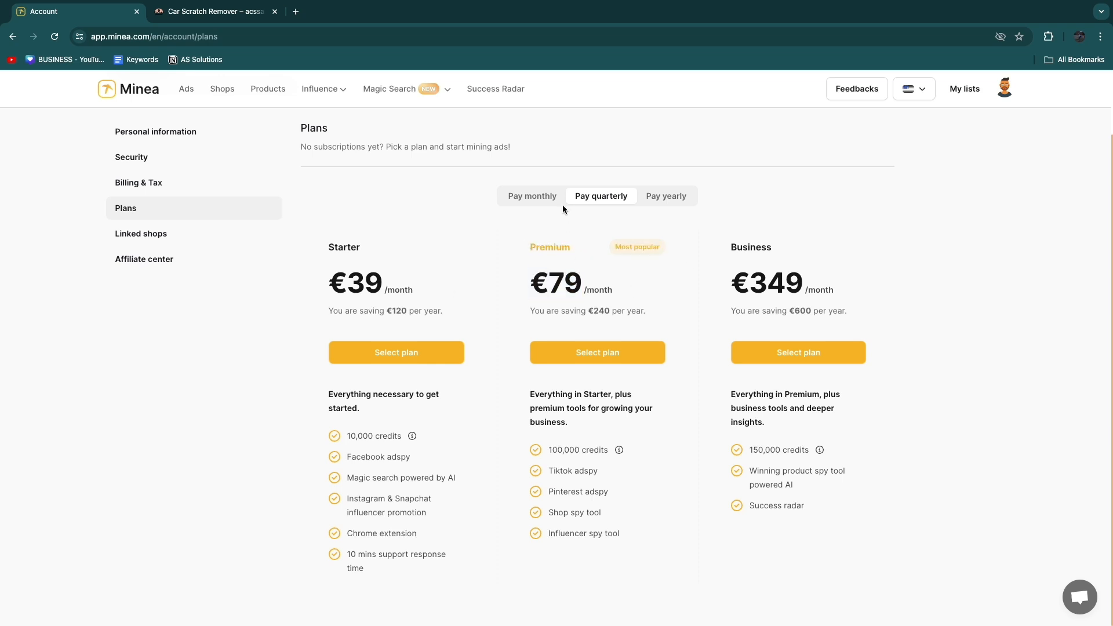
left_click(665, 196)
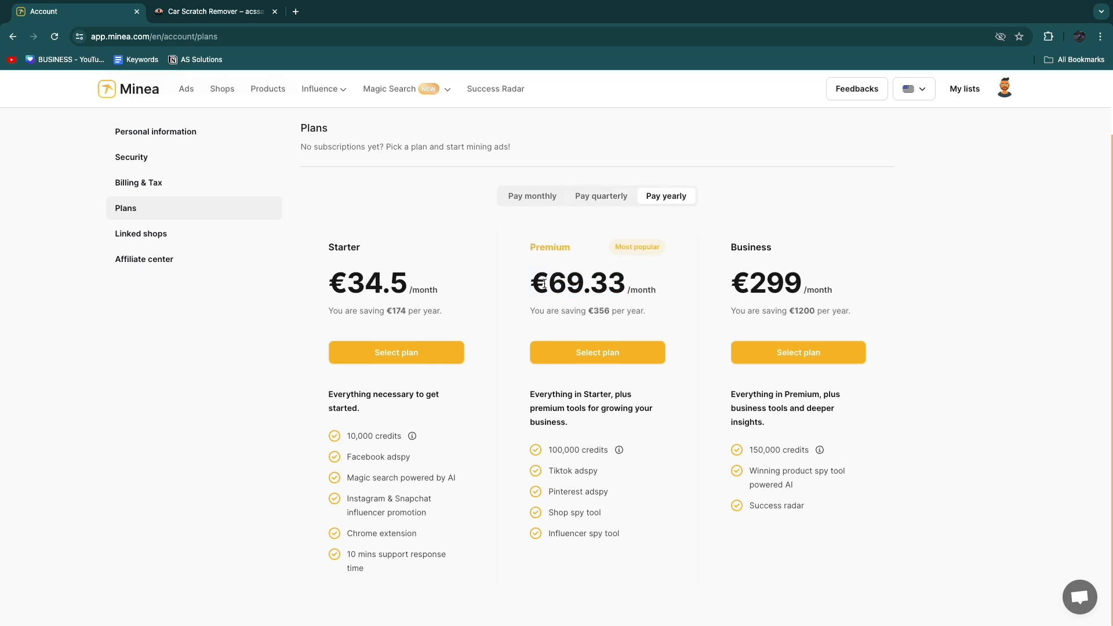
double_click(576, 283)
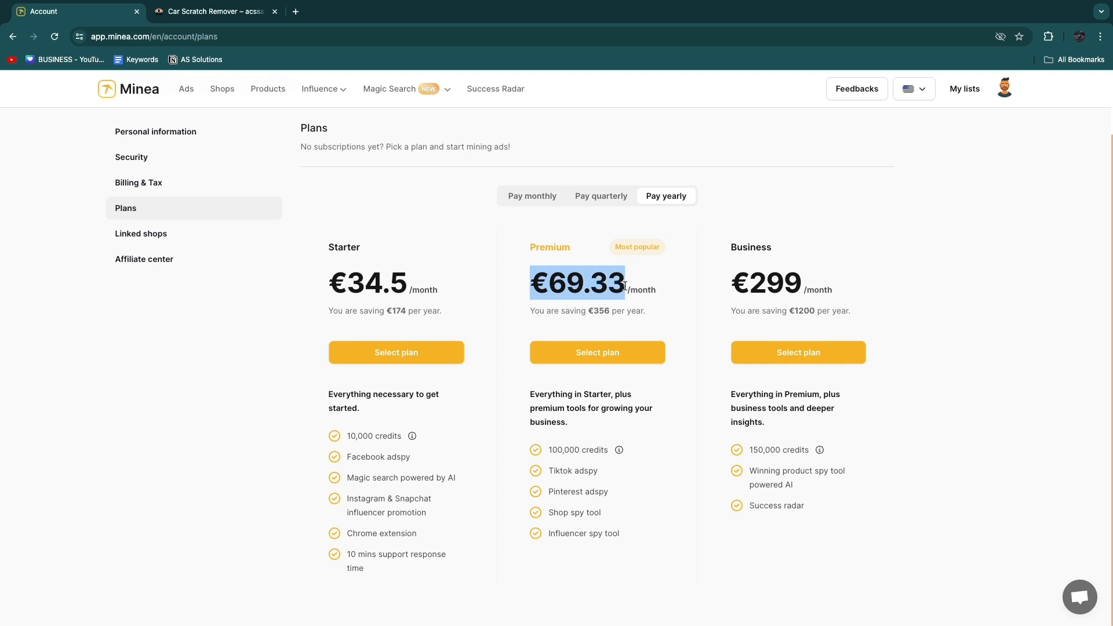
left_click(532, 196)
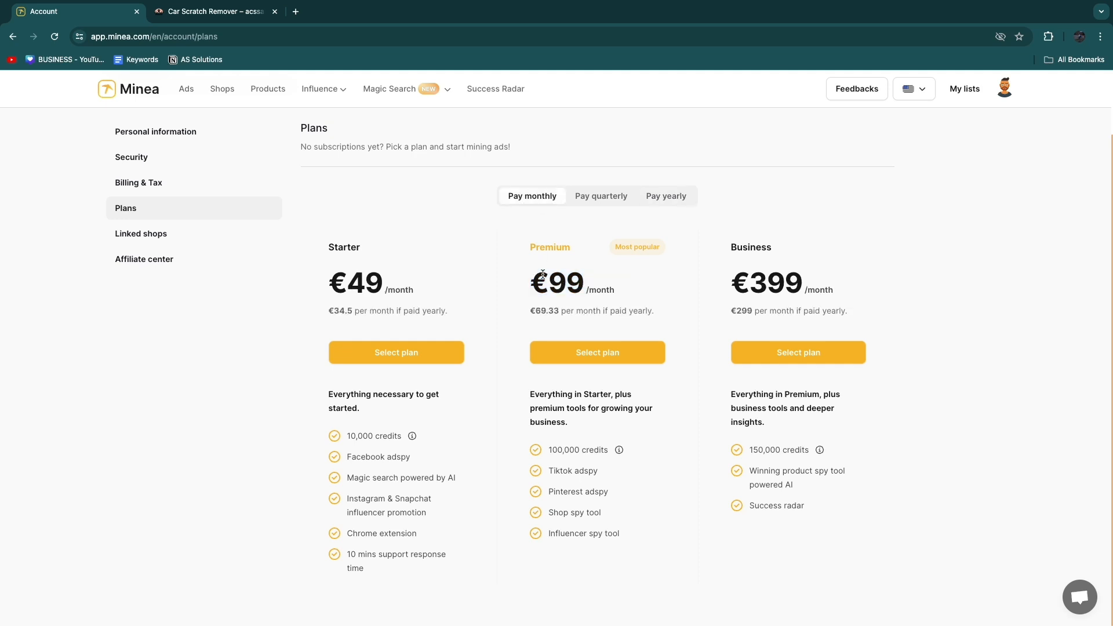
double_click(560, 282)
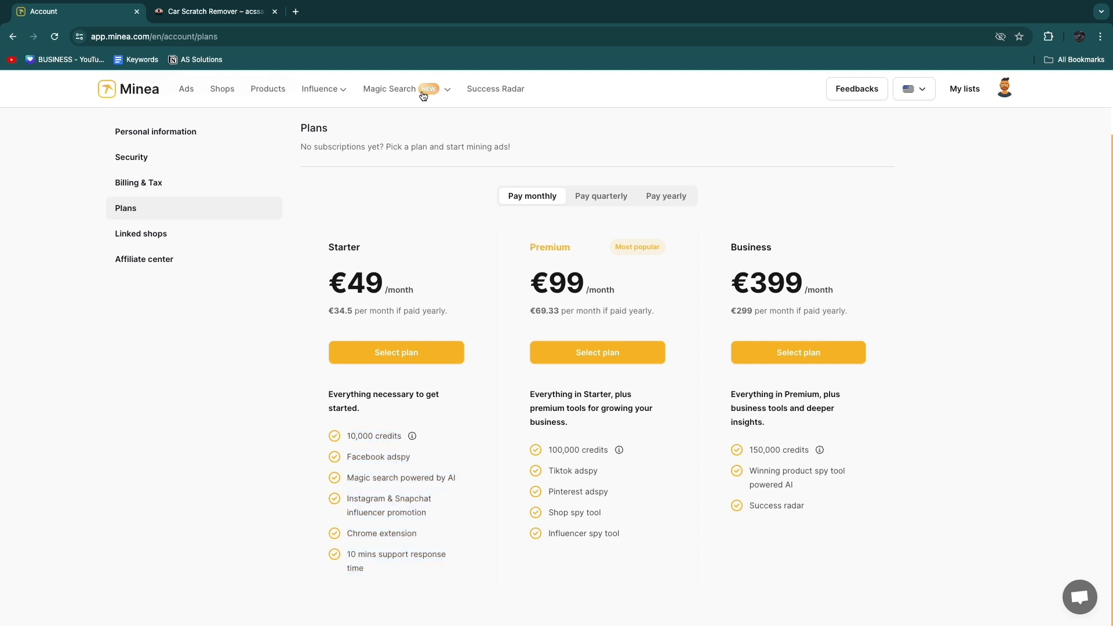
Try the Products page, close its 'upgrade to Business plan' popup, and go to Browse ads
left_click(268, 88)
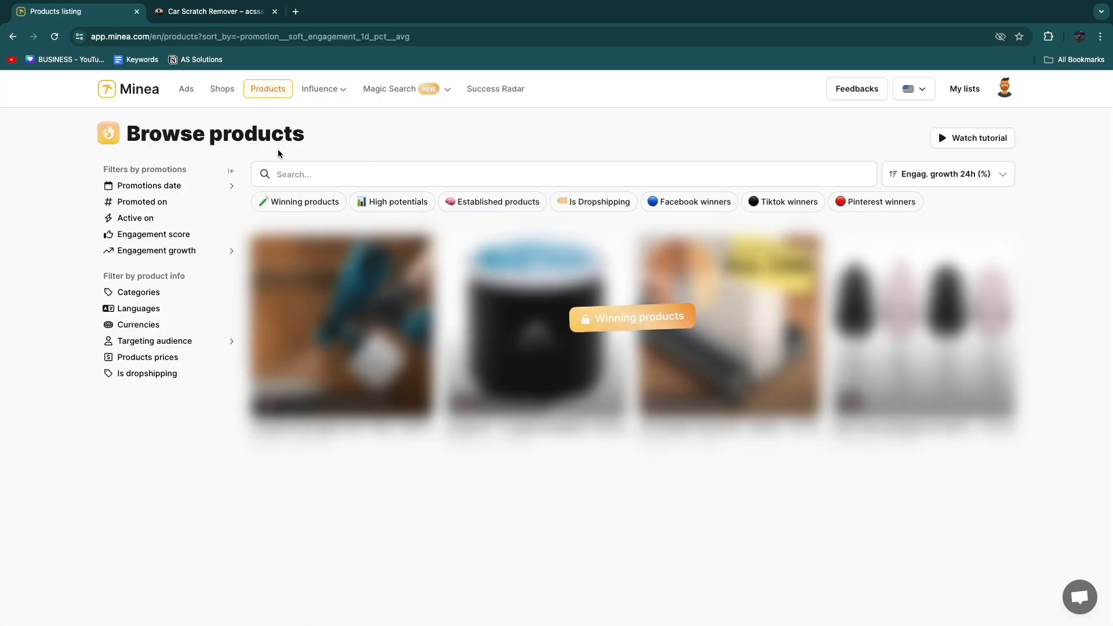
mouse_move(427, 216)
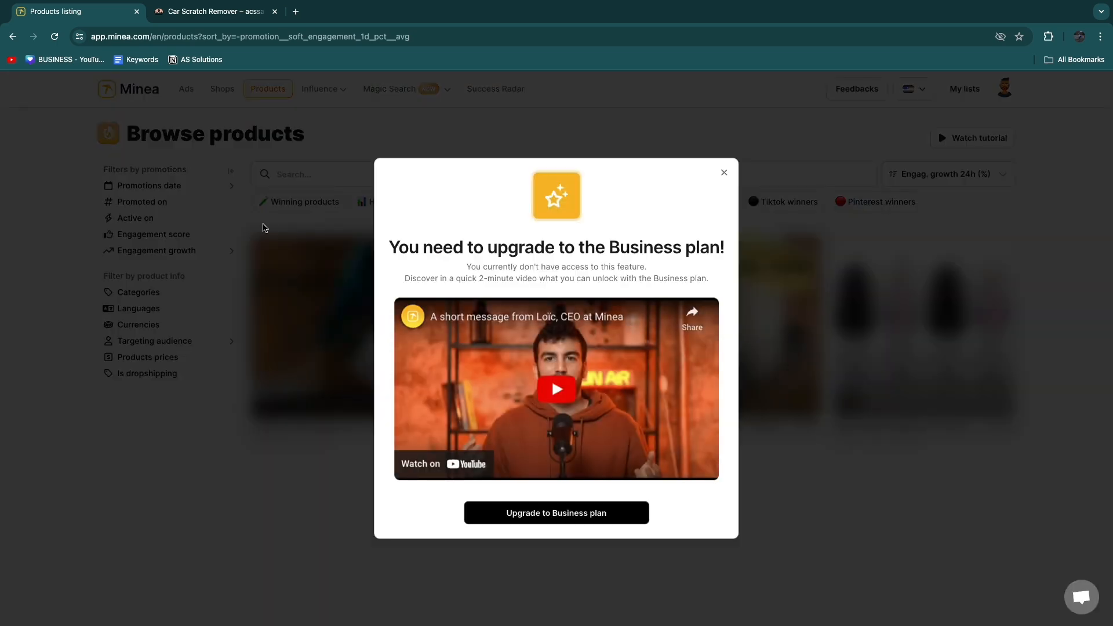
left_click(724, 173)
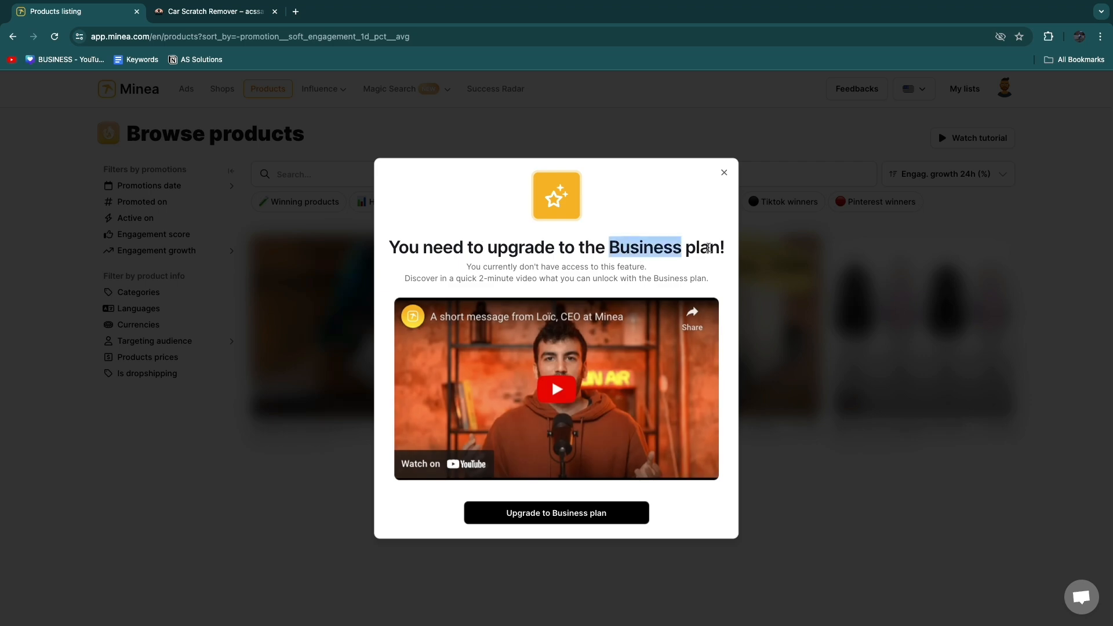
left_click(724, 173)
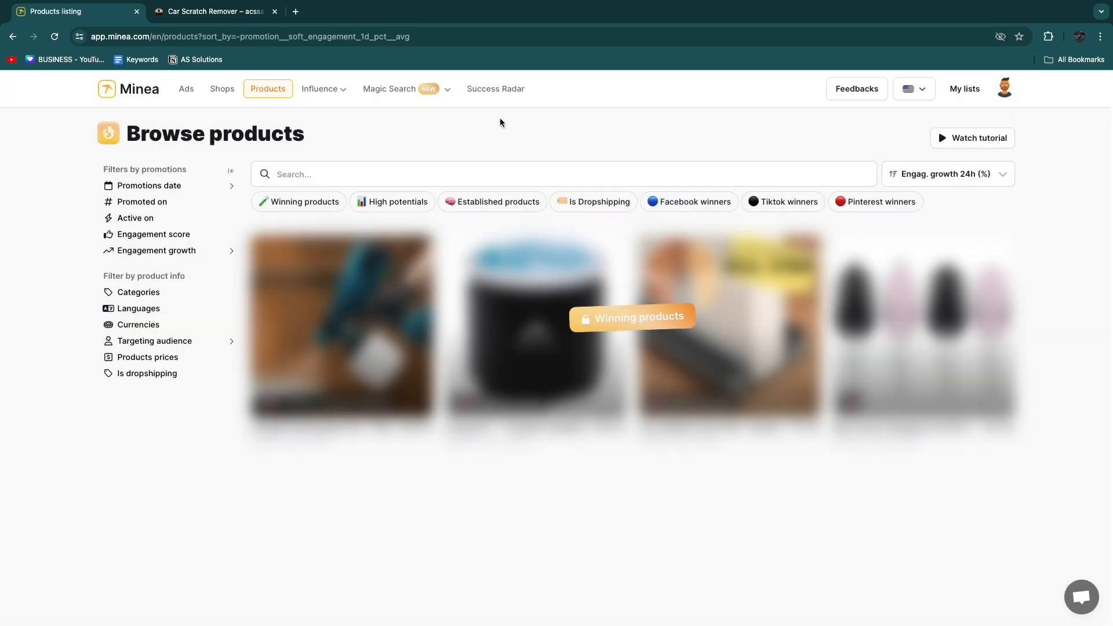
mouse_move(483, 127)
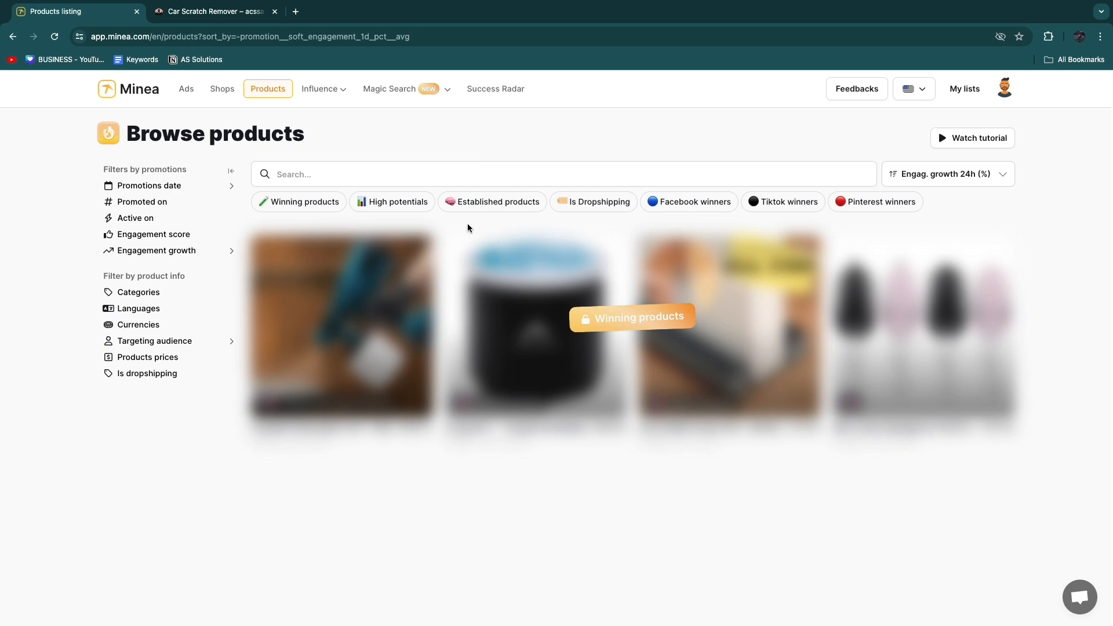
left_click(186, 89)
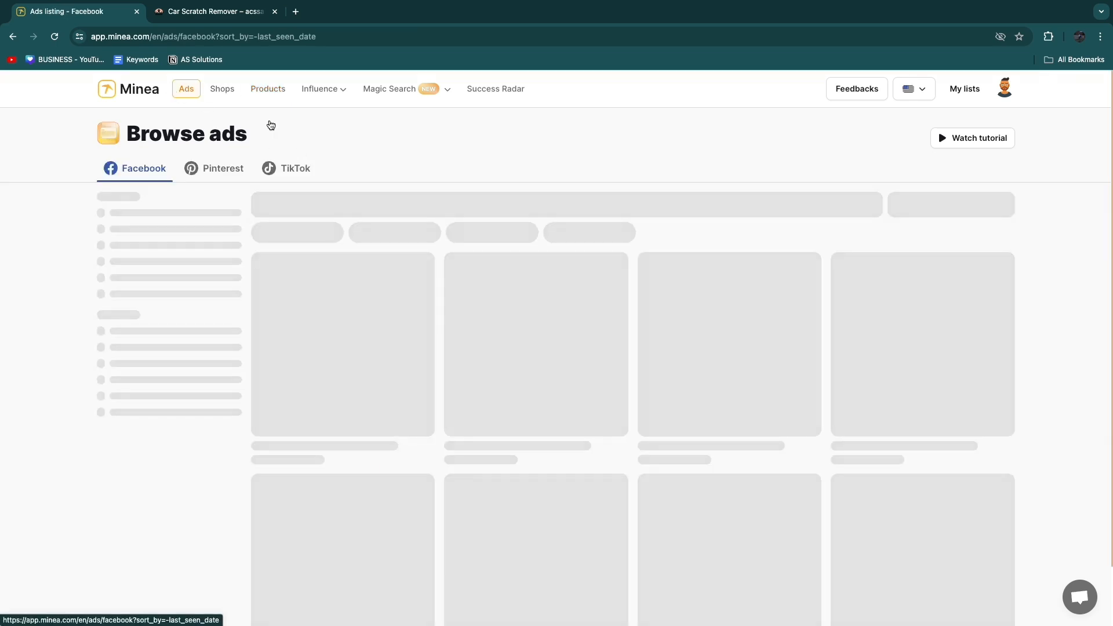
Scroll through the TikTok ad grid, then return to the Minea welcome page via the logo
left_click(286, 168)
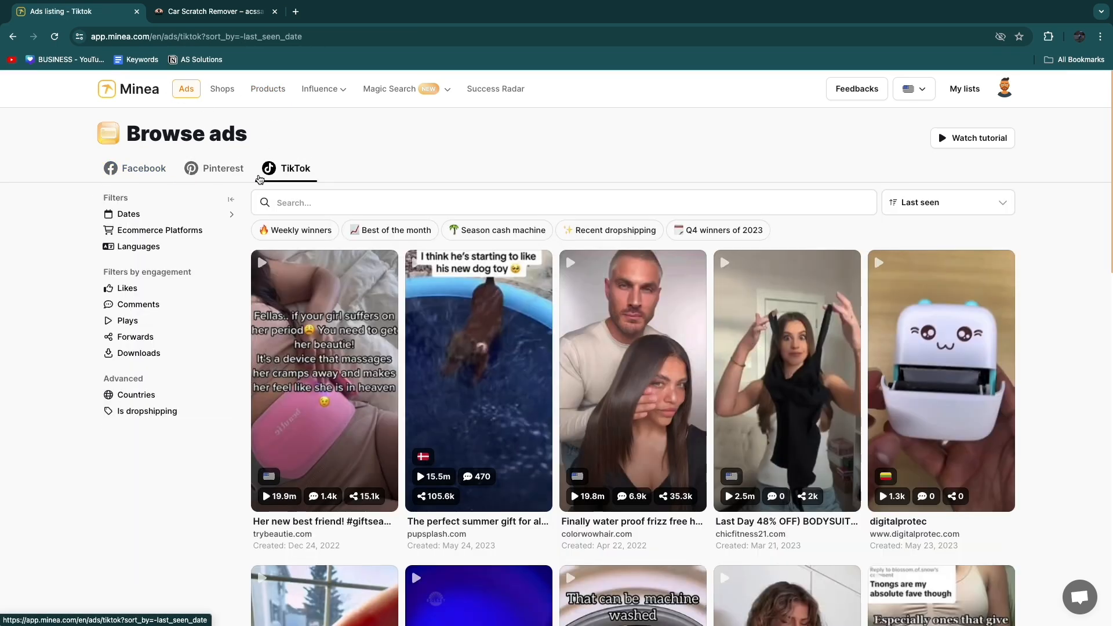
mouse_move(371, 154)
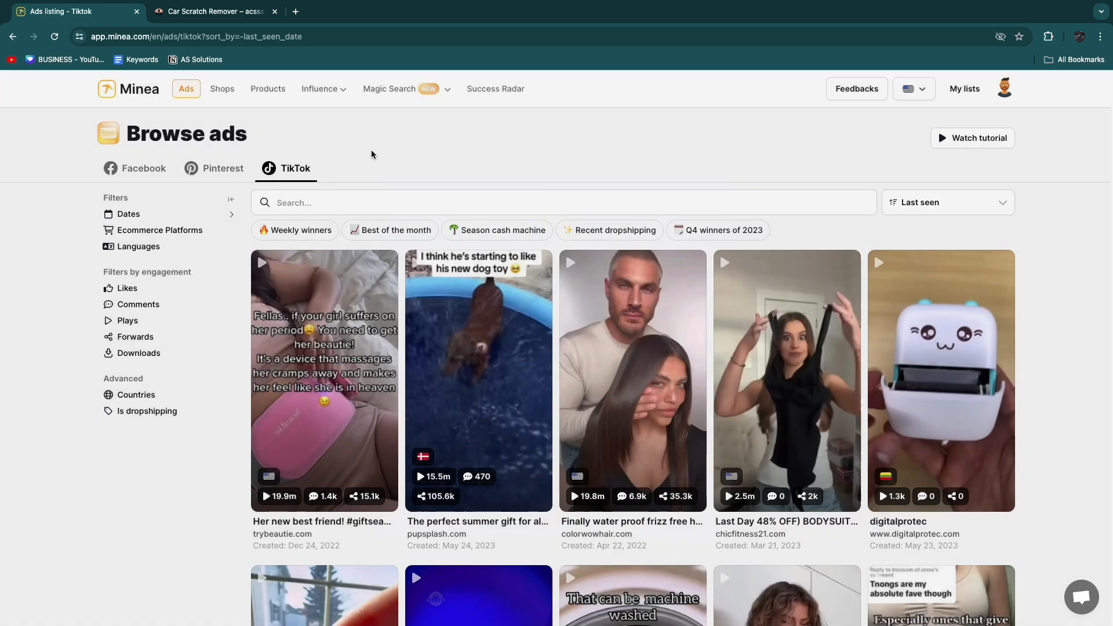
mouse_move(453, 253)
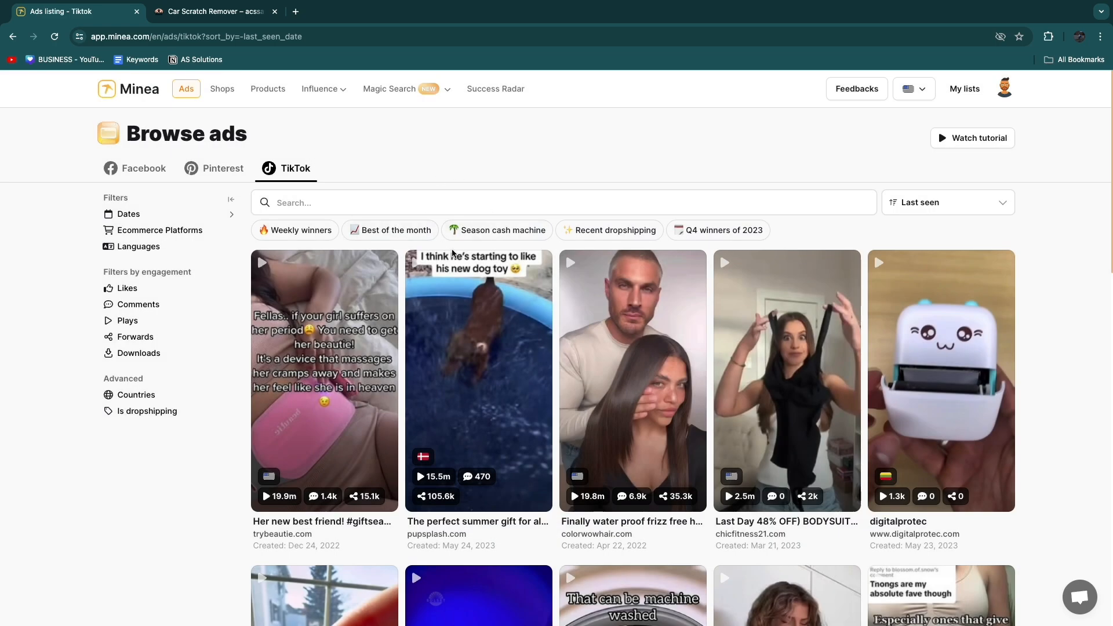
scroll("down", 3)
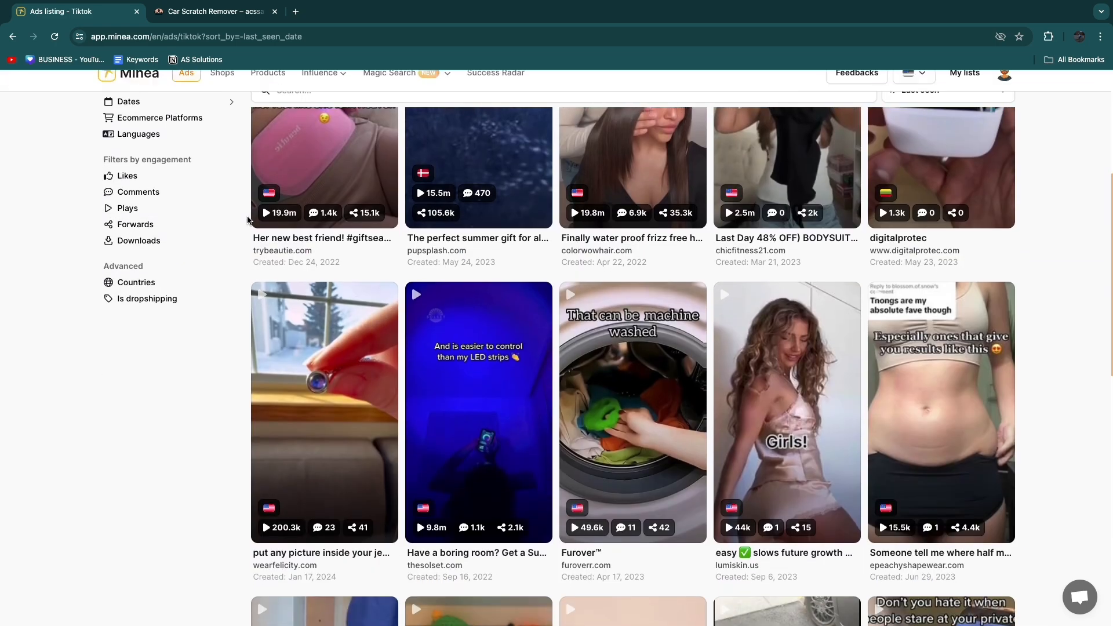
left_click(128, 88)
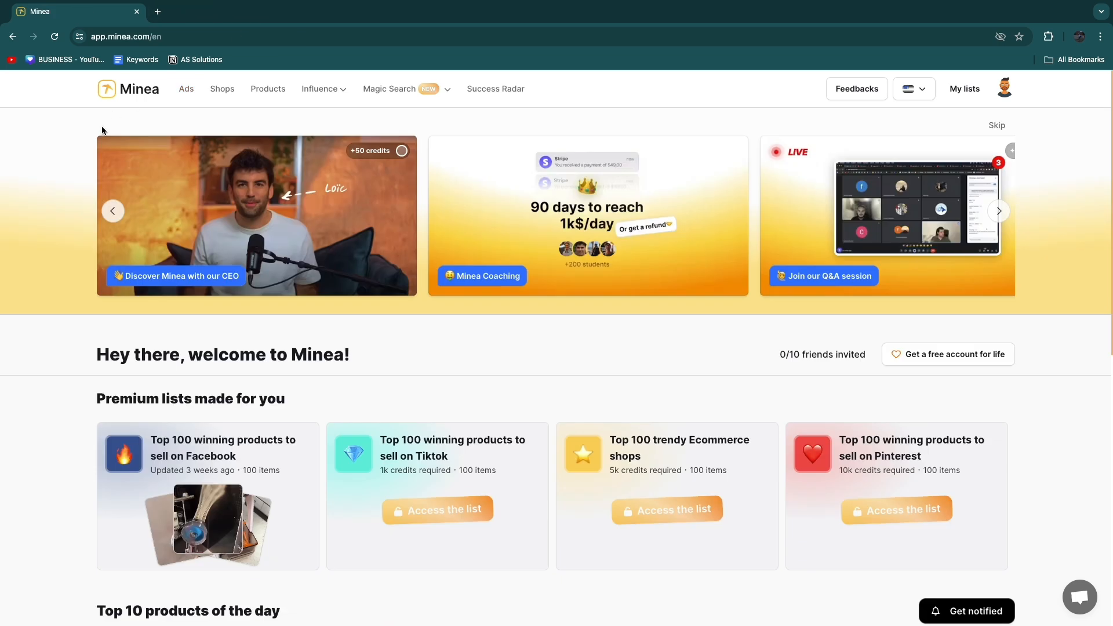
mouse_move(27, 277)
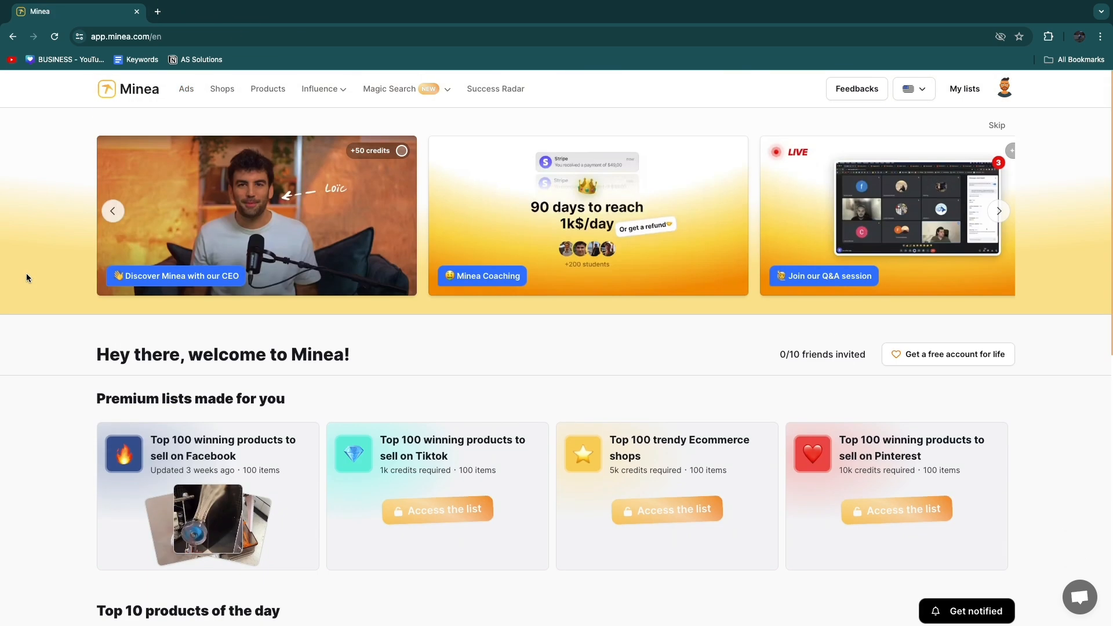